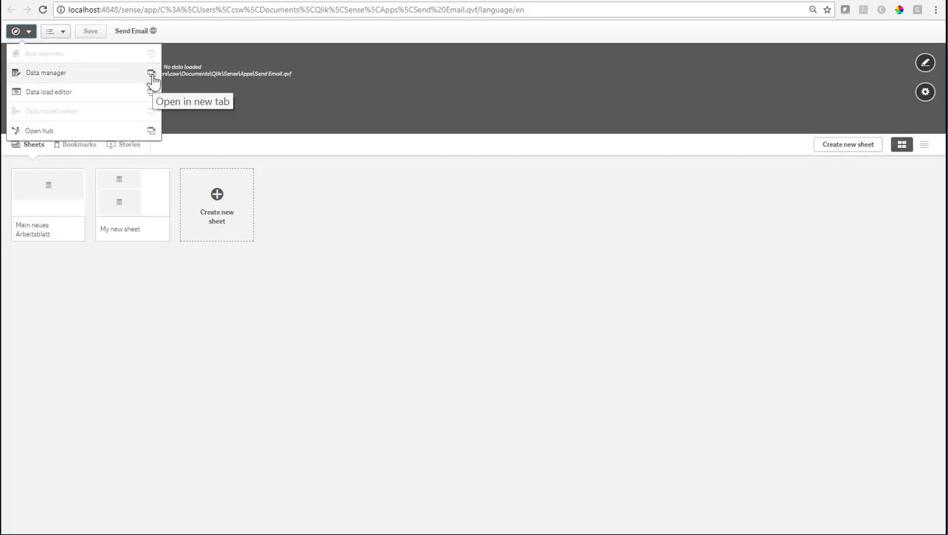
# - Go to the Data manager, start adding data and dismiss the new ODBC connection form
pyautogui.click(51, 71)
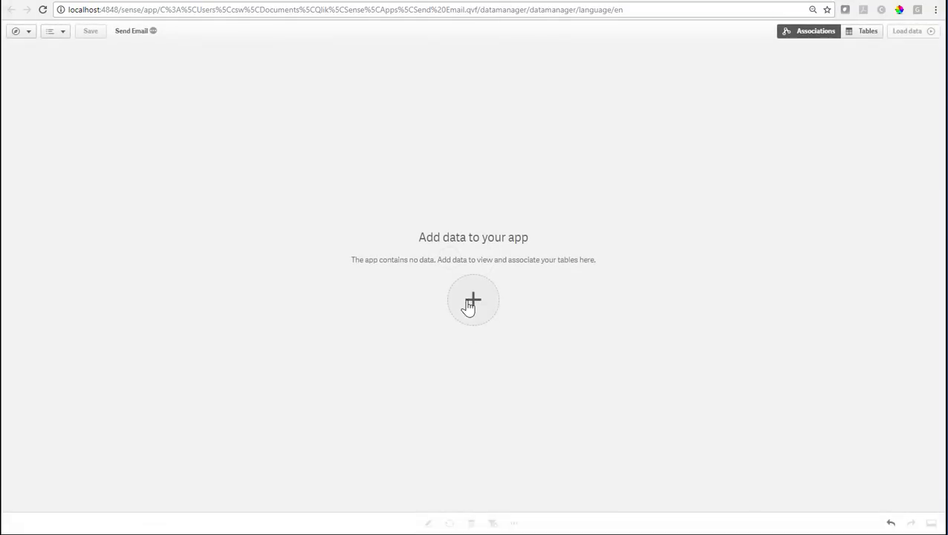
pyautogui.click(472, 301)
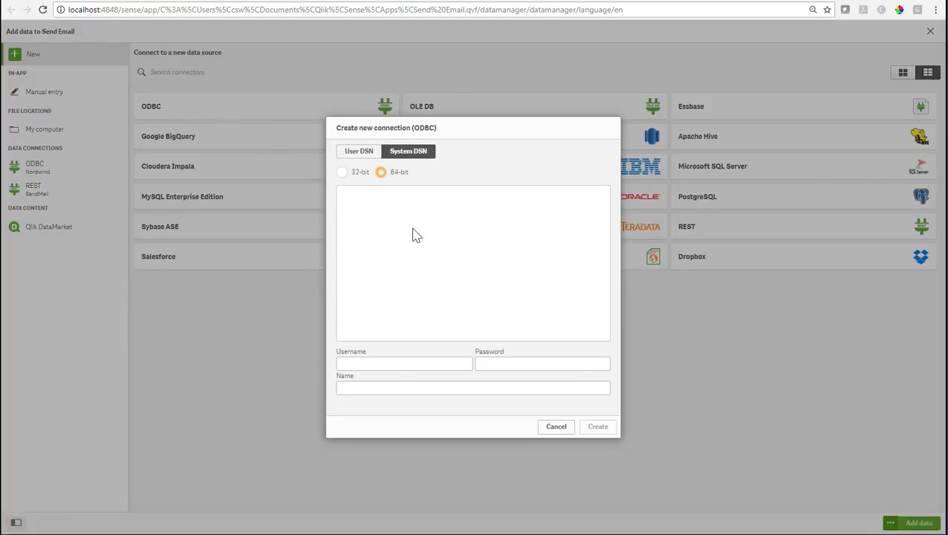
pyautogui.moveTo(553, 460)
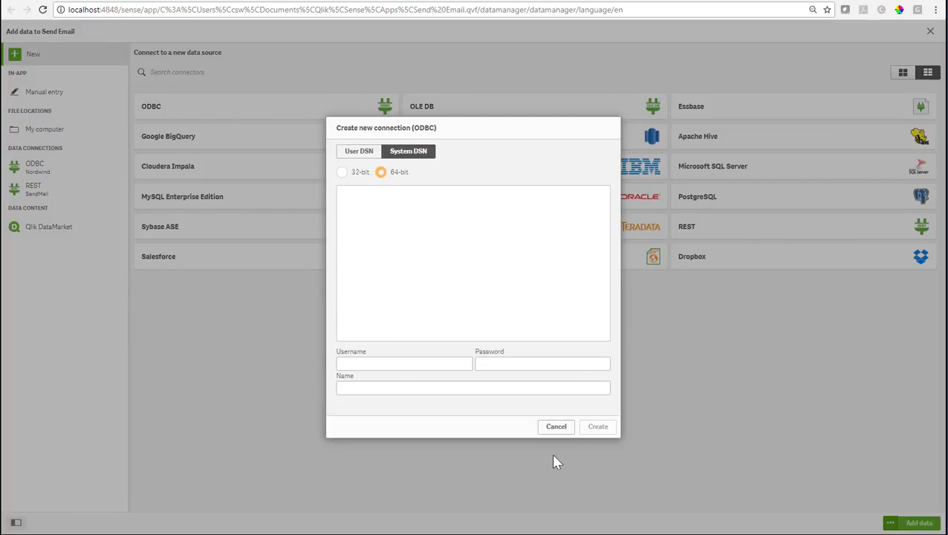
pyautogui.click(555, 426)
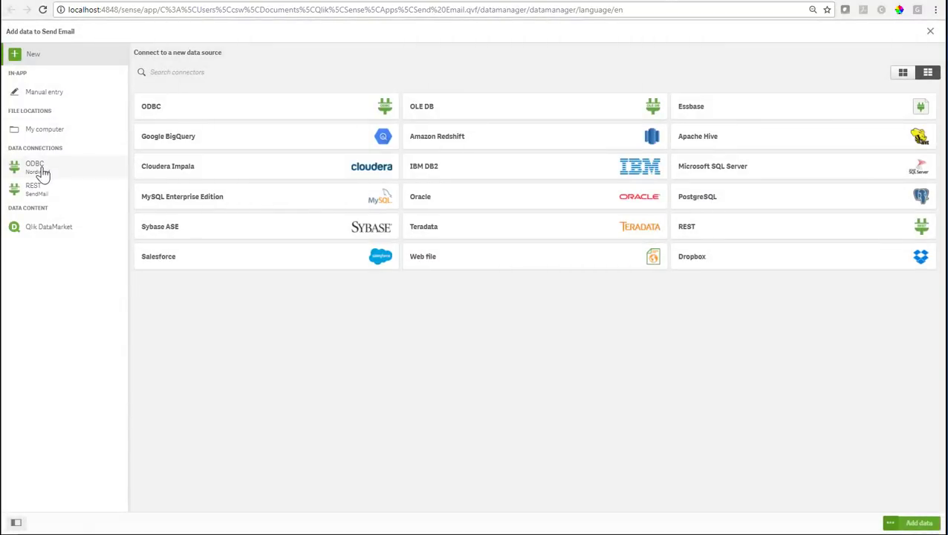
# - From the Northwind ODBC connection add Customers, Employees, Order Details, Orders and Products
pyautogui.click(34, 167)
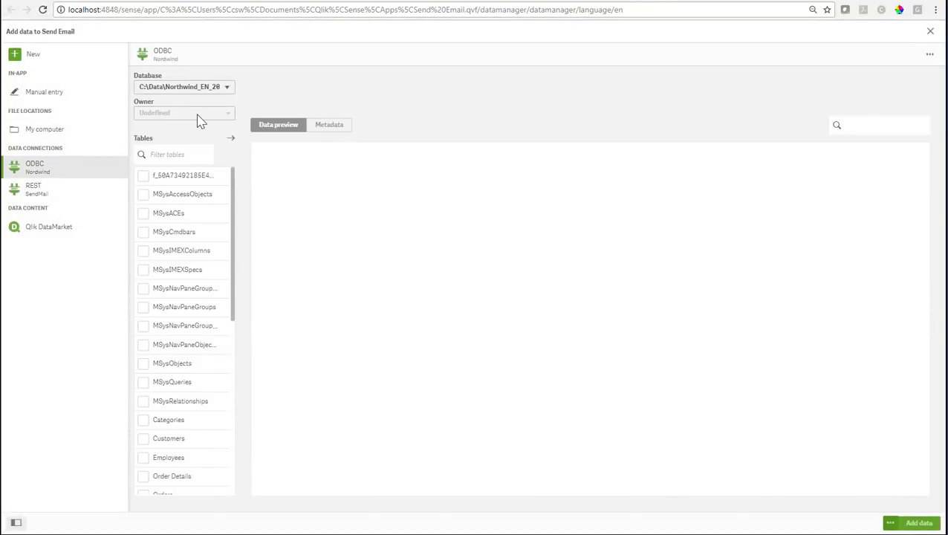
pyautogui.scroll(-3)
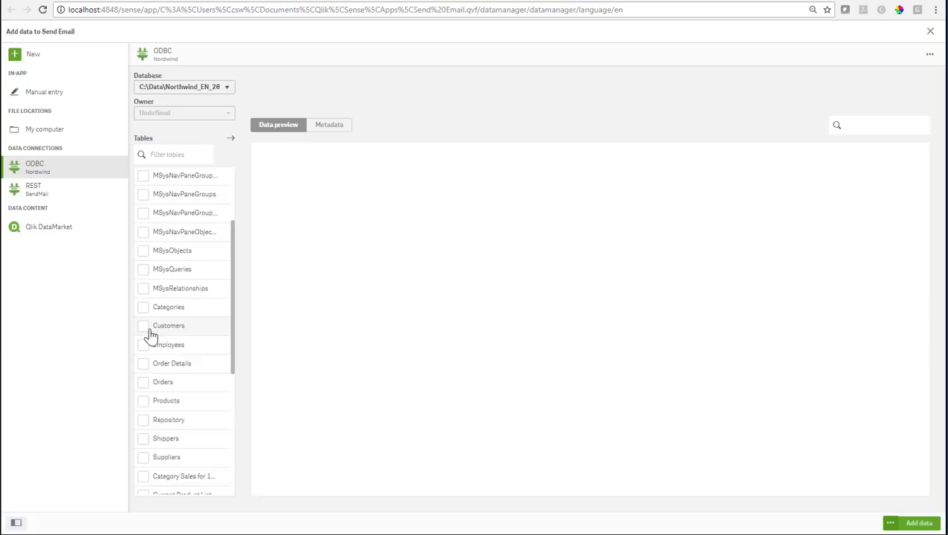
pyautogui.click(143, 363)
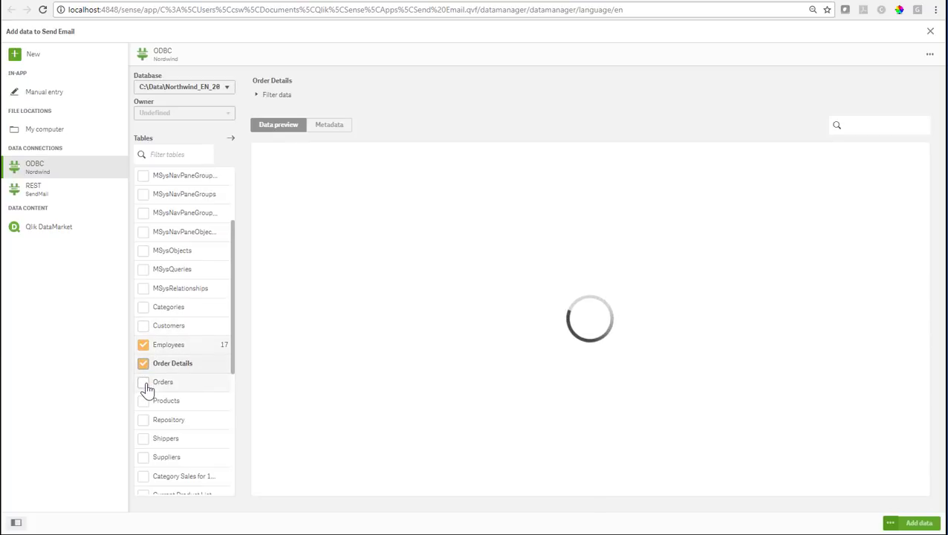
pyautogui.click(142, 401)
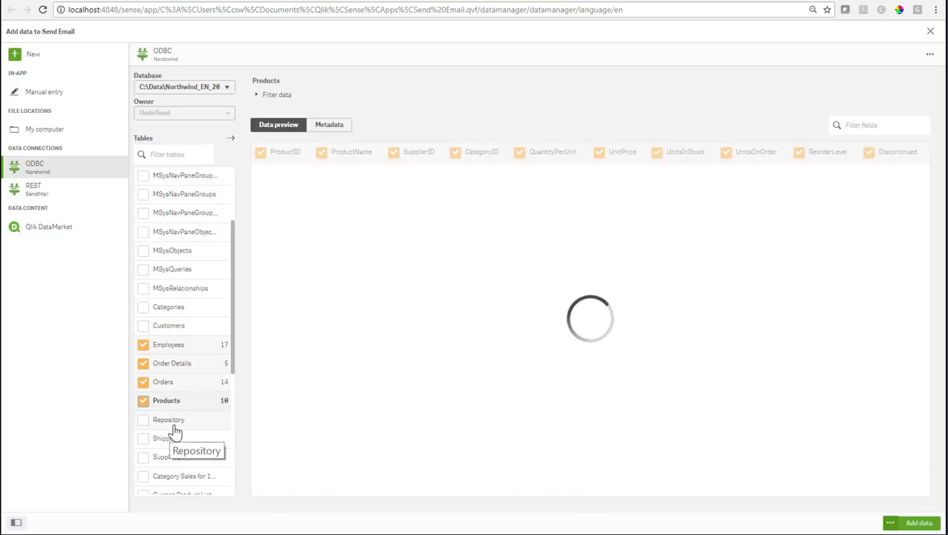
pyautogui.click(169, 327)
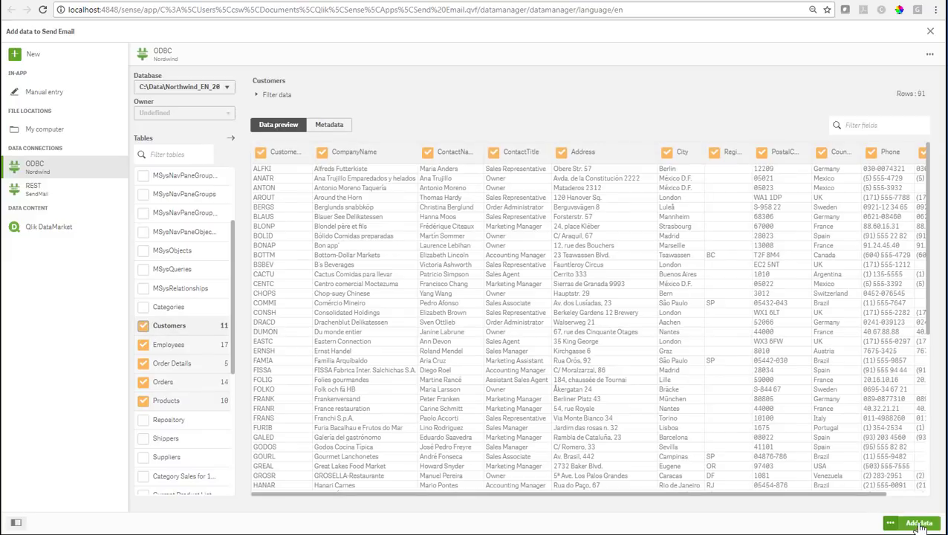
pyautogui.click(919, 520)
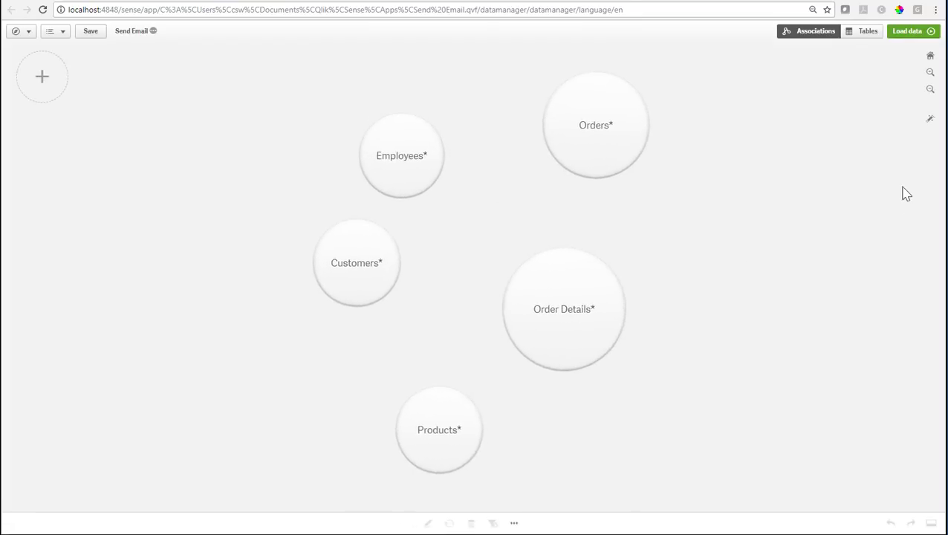
pyautogui.moveTo(927, 119)
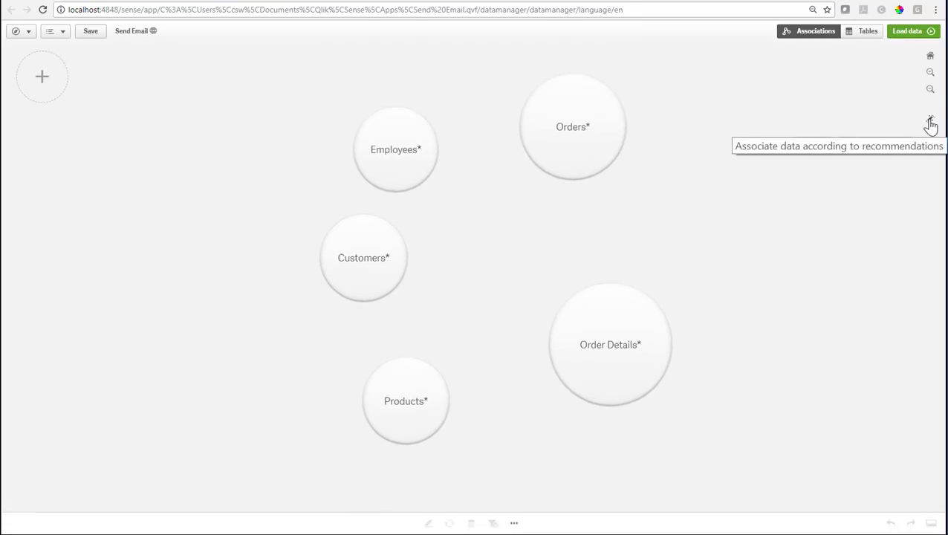
# - Associate the five Northwind tables according to the recommendations
pyautogui.click(927, 117)
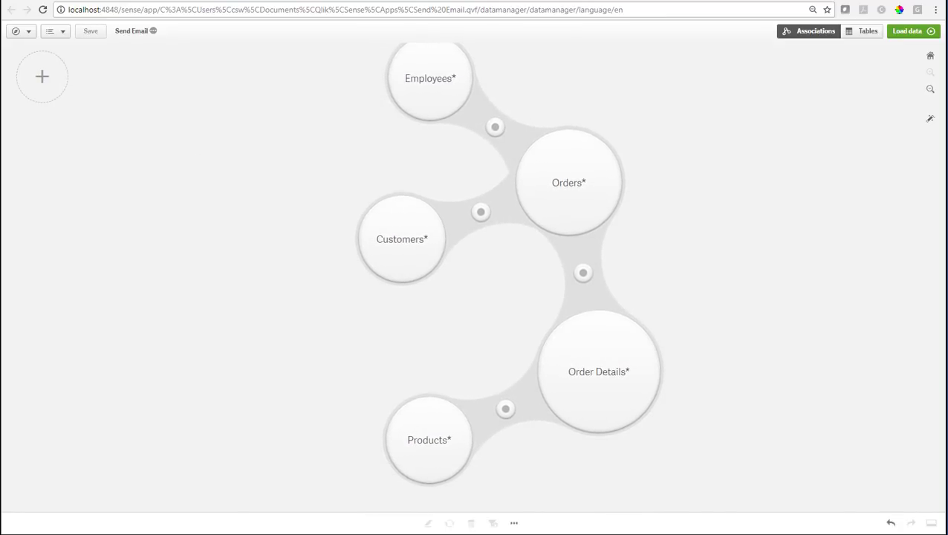
pyautogui.moveTo(39, 76)
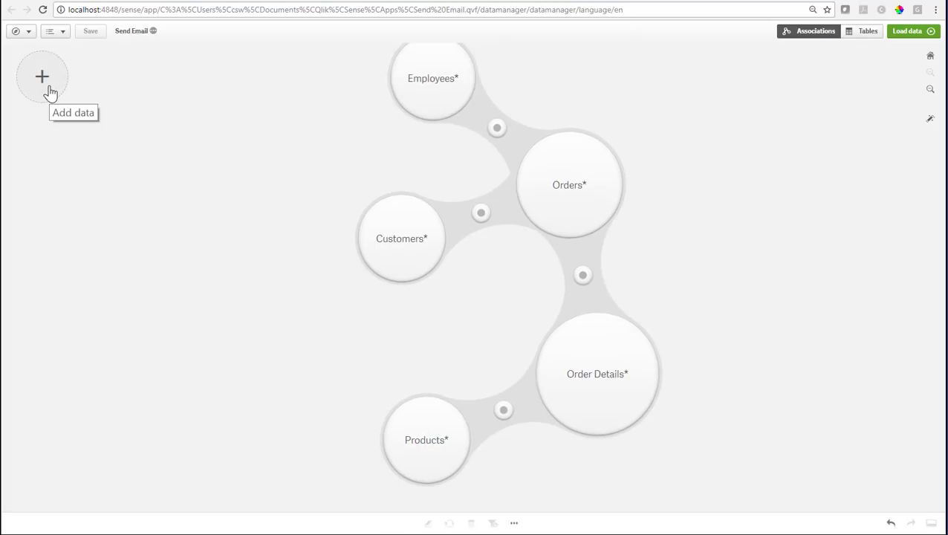
# - Add SalesTargets.xlsx from the C: drive as Sheet1 with employee emails and monthly targets
pyautogui.click(41, 74)
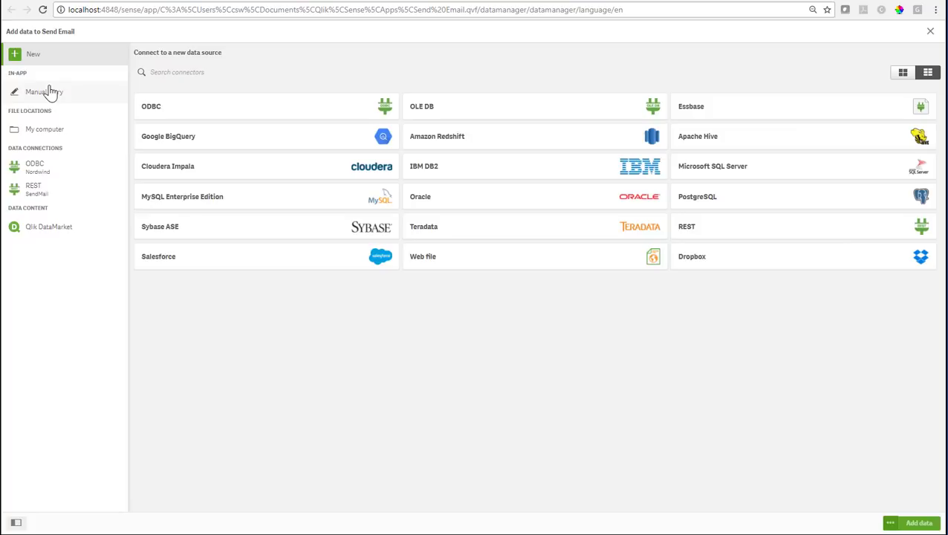
pyautogui.moveTo(89, 443)
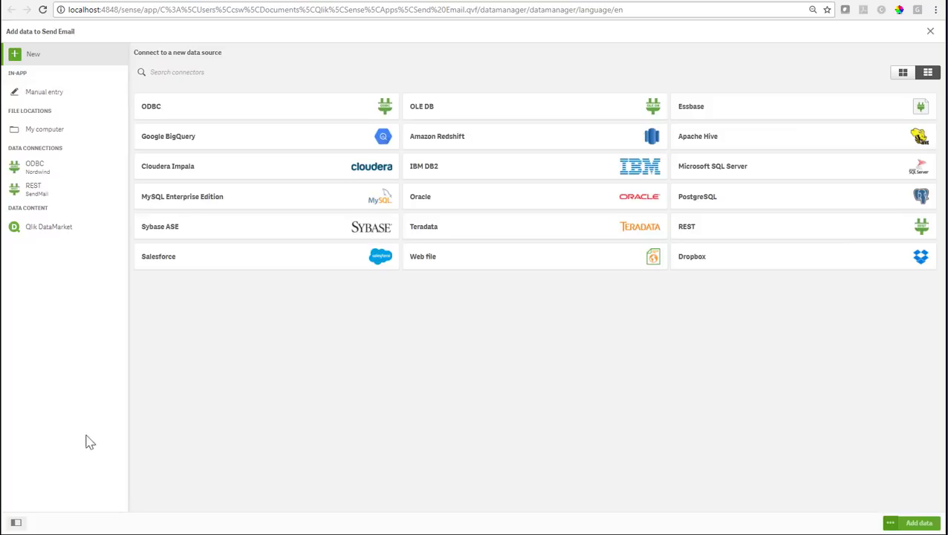
pyautogui.moveTo(82, 453)
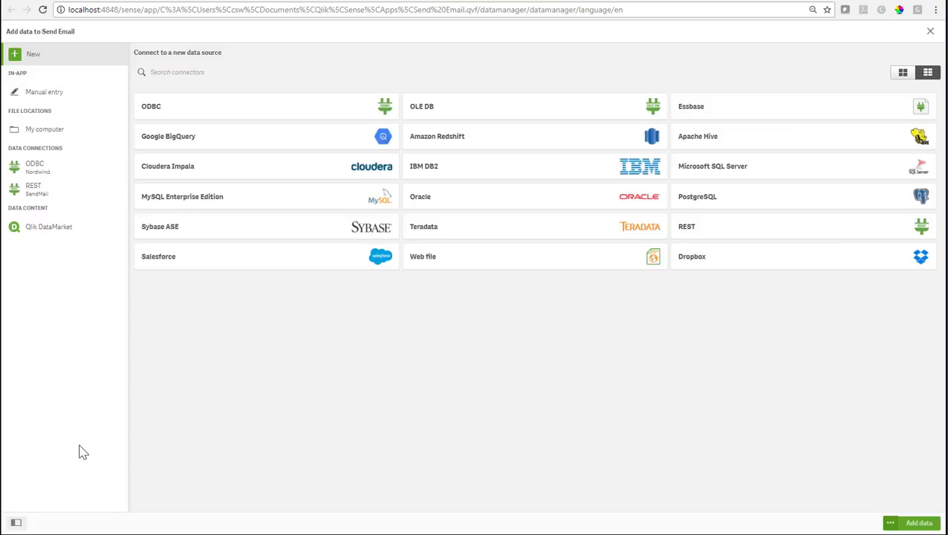
pyautogui.moveTo(61, 455)
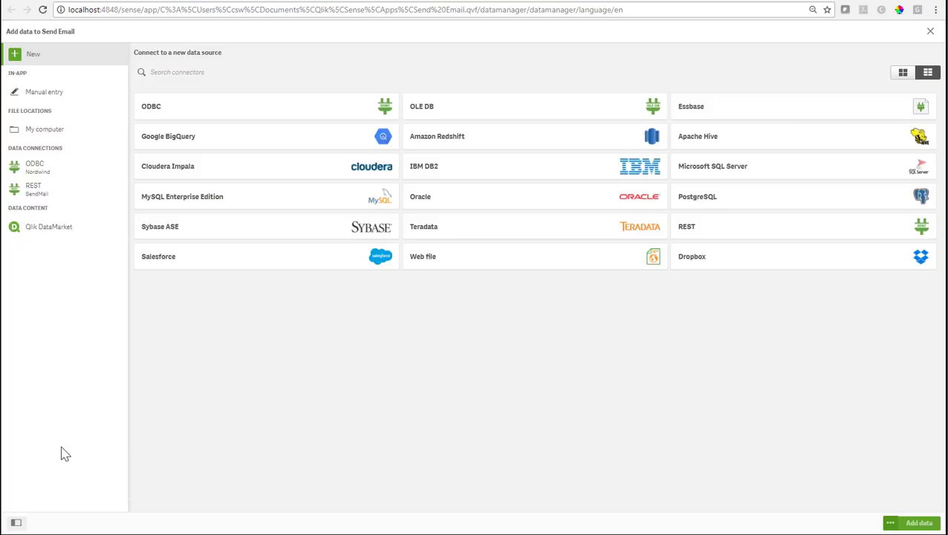
pyautogui.moveTo(40, 324)
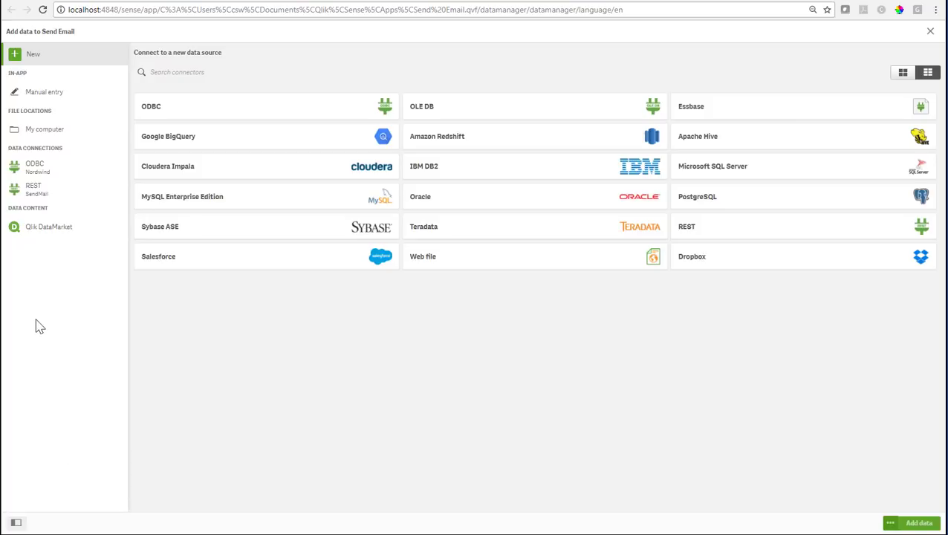
pyautogui.moveTo(97, 395)
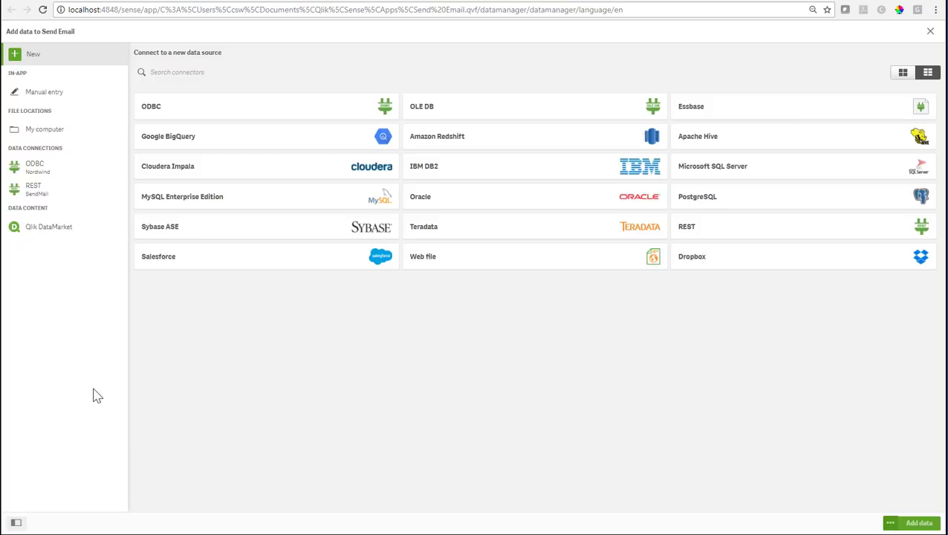
pyautogui.click(44, 128)
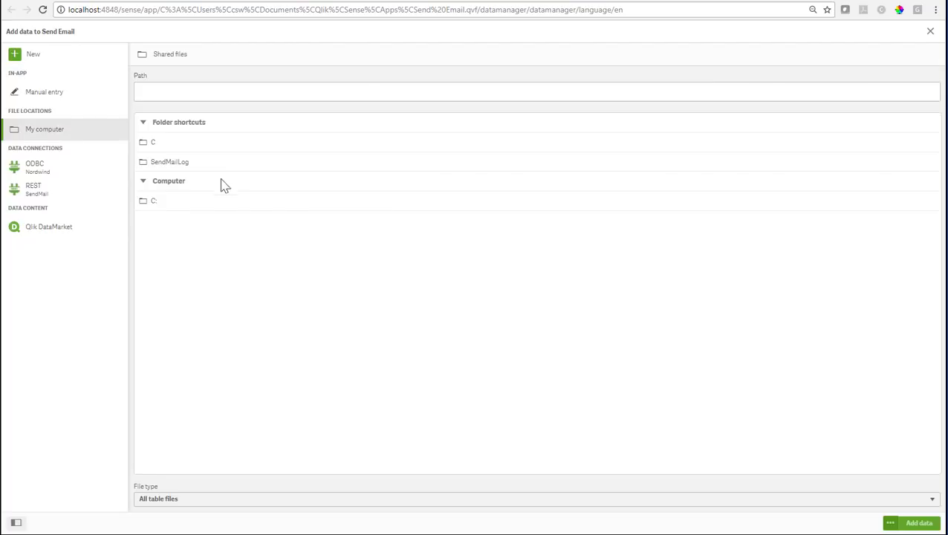
pyautogui.click(153, 199)
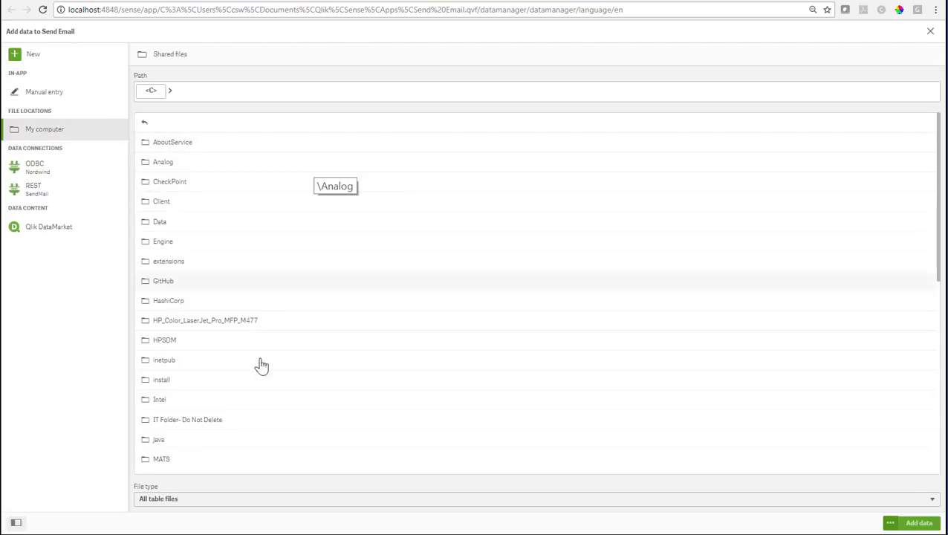
pyautogui.scroll(-3)
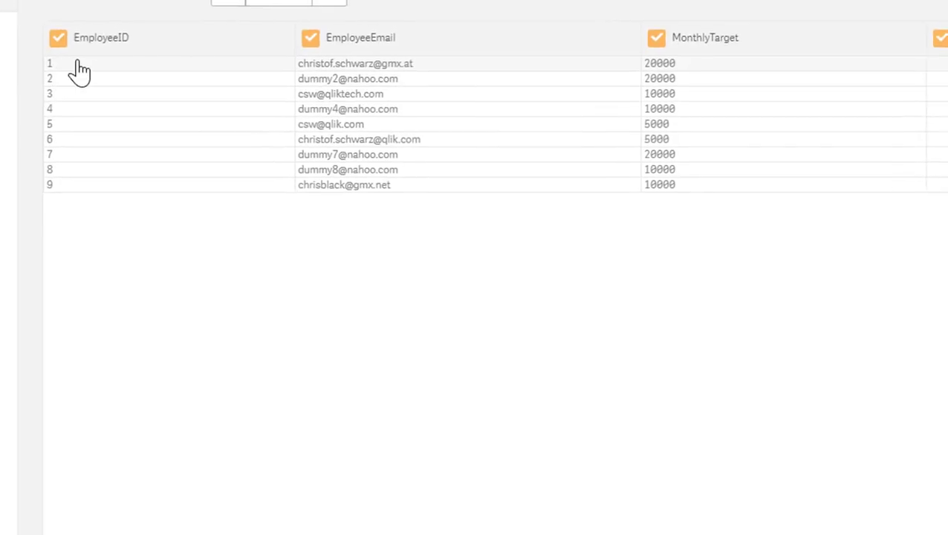
pyautogui.moveTo(380, 67)
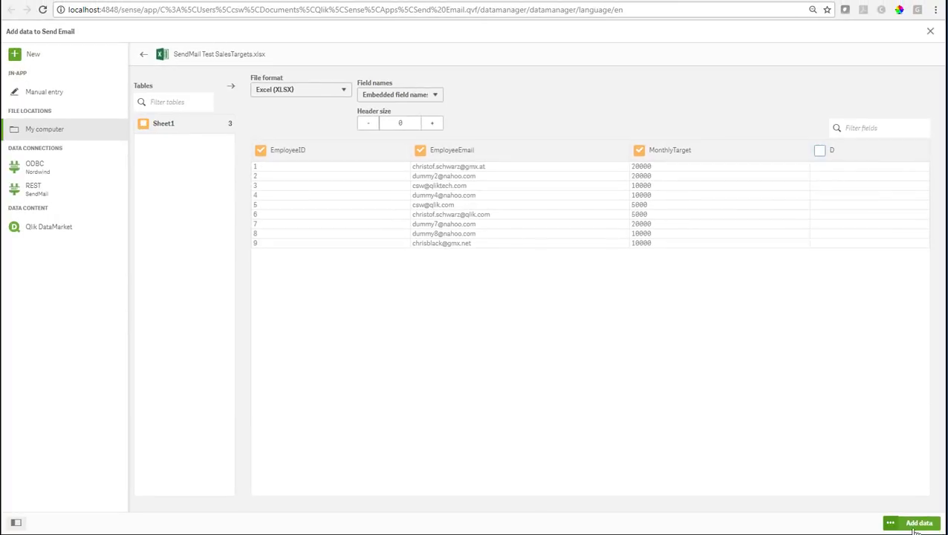
pyautogui.click(918, 524)
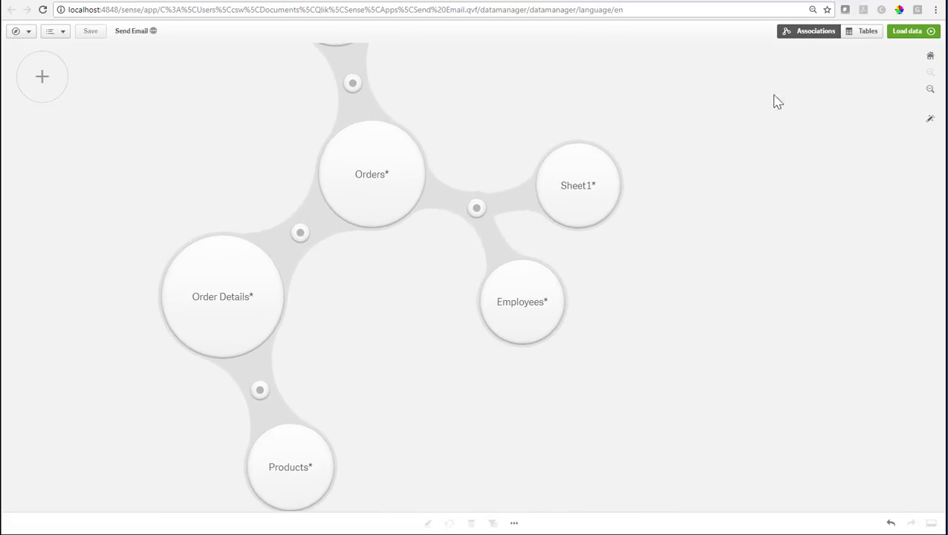
# - Load Sheet1 and the Northwind tables into the Send Email app
pyautogui.click(912, 31)
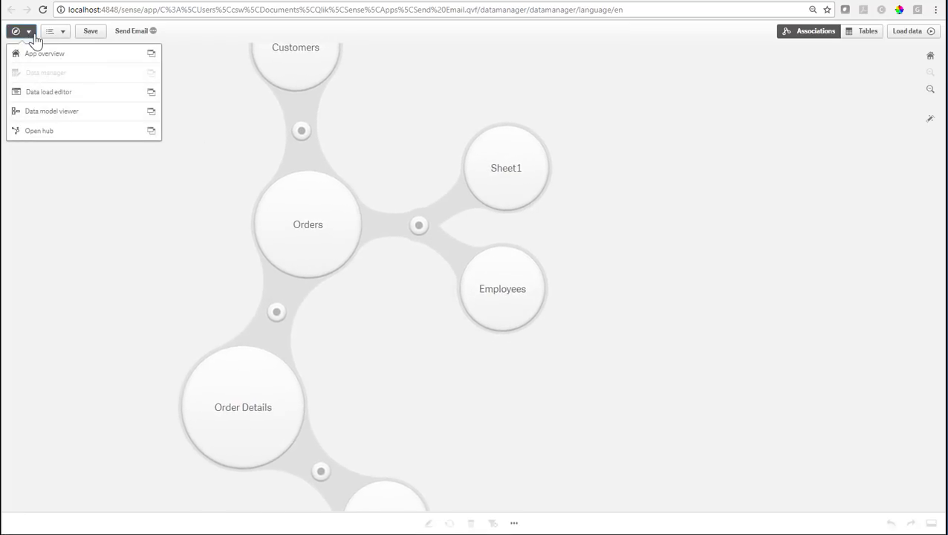
# - Show the data model with Sheet1 linked to Employees through EmployeeID
pyautogui.click(57, 112)
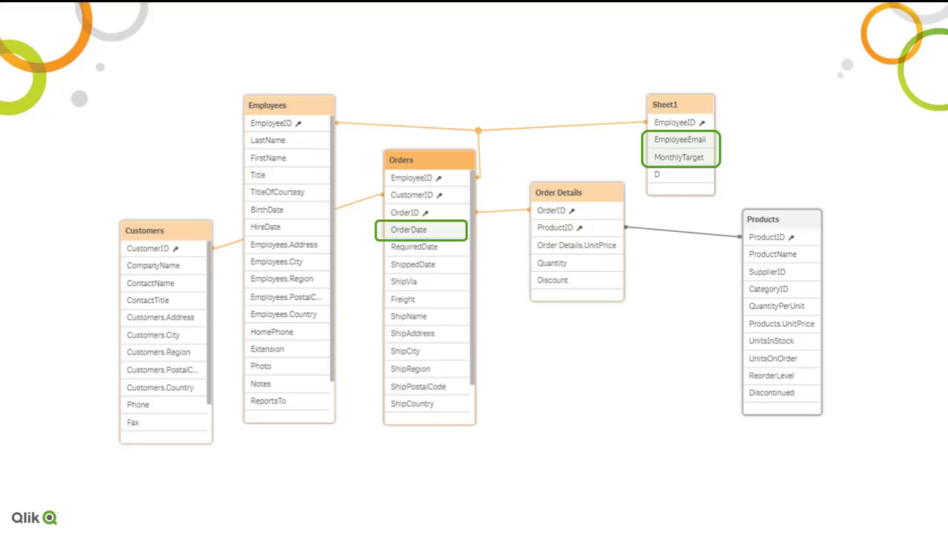
pyautogui.click(268, 157)
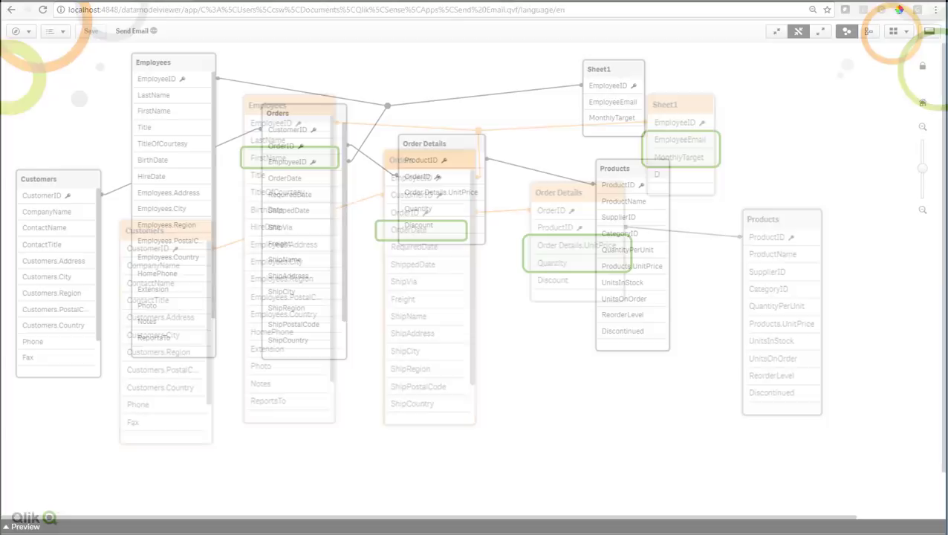
# - Open the 'Mein neues Arbeitsblatt' sheet from the app views list
pyautogui.click(13, 32)
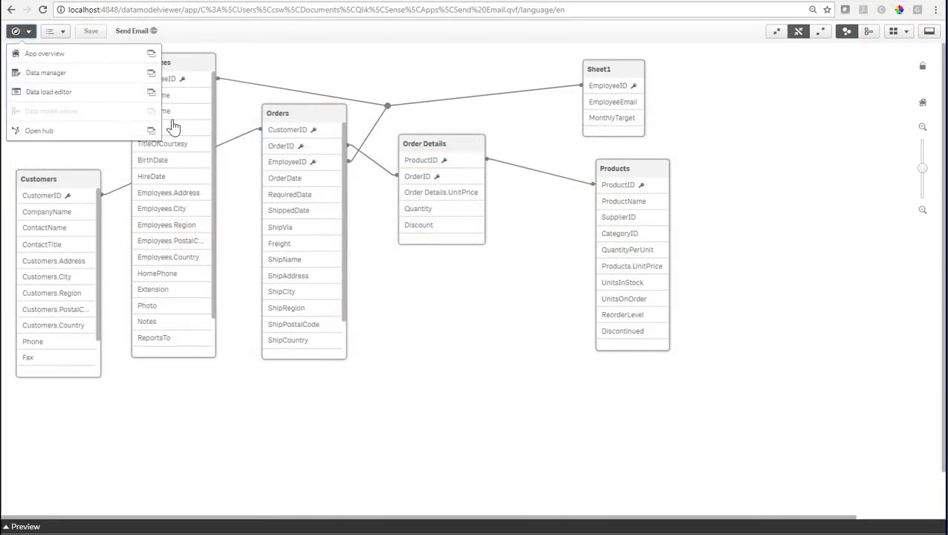
pyautogui.moveTo(148, 55)
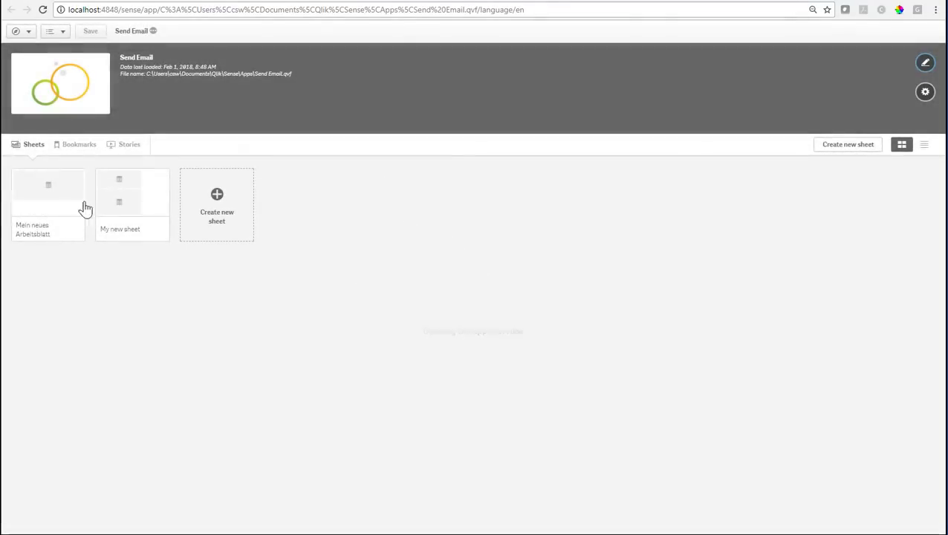
pyautogui.doubleClick(48, 192)
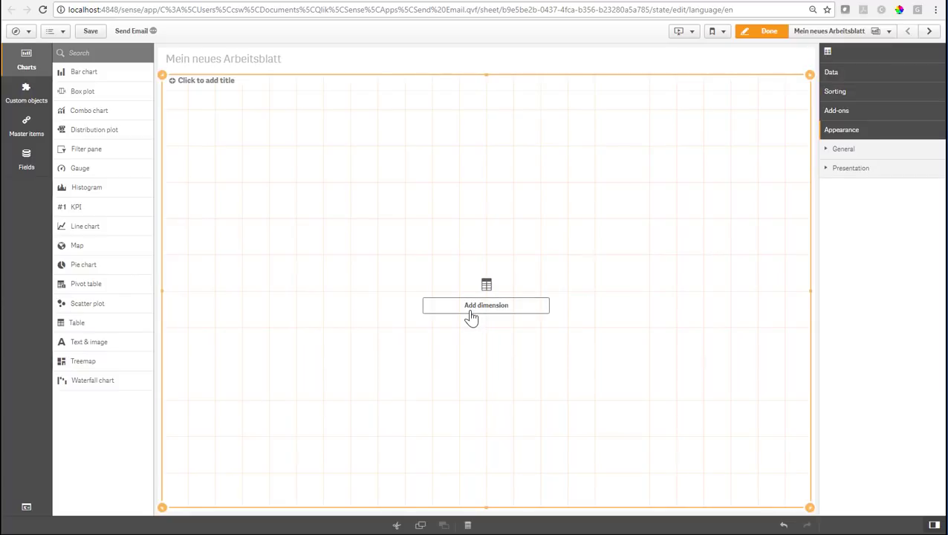
# - Add columns FirstName, OrderDate YearMonth, EmployeeEmail and MonthlyTarget to the table
pyautogui.click(484, 306)
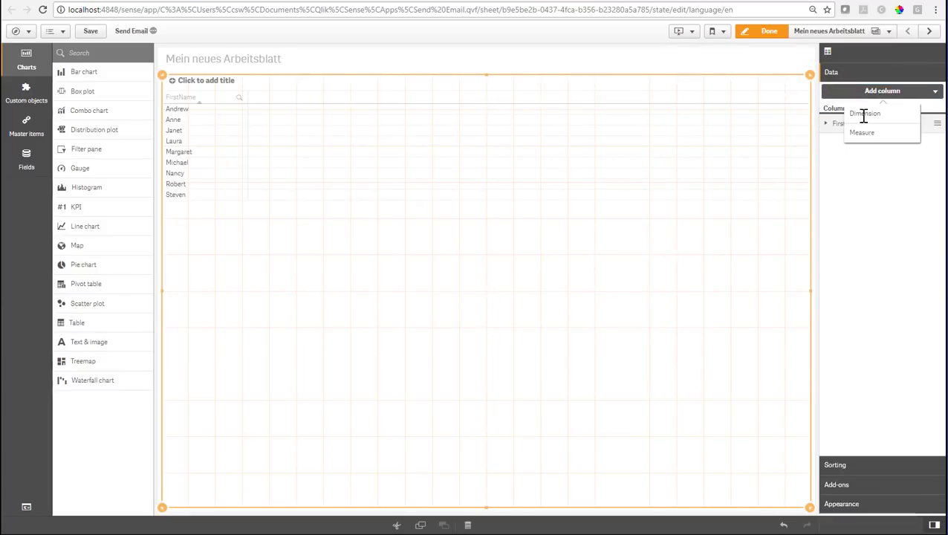
pyautogui.write('orderd')
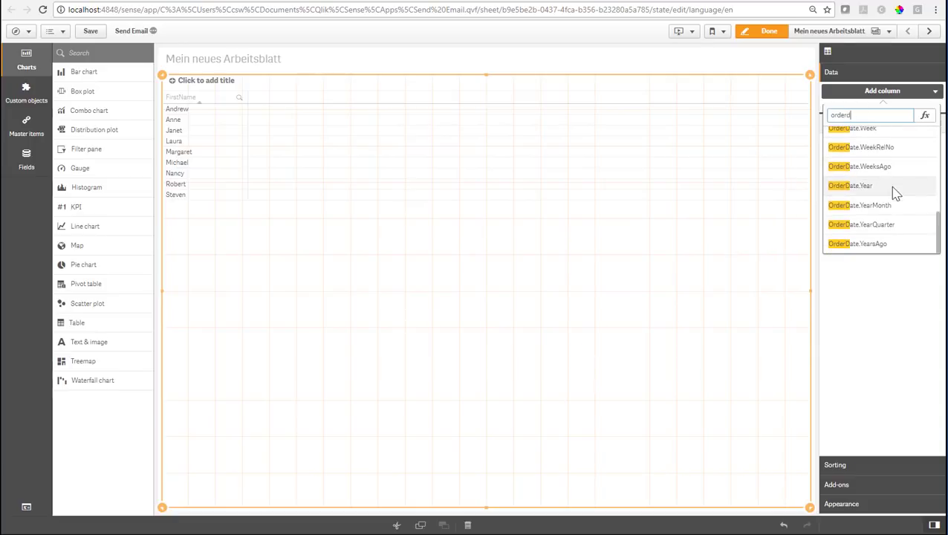
pyautogui.click(861, 205)
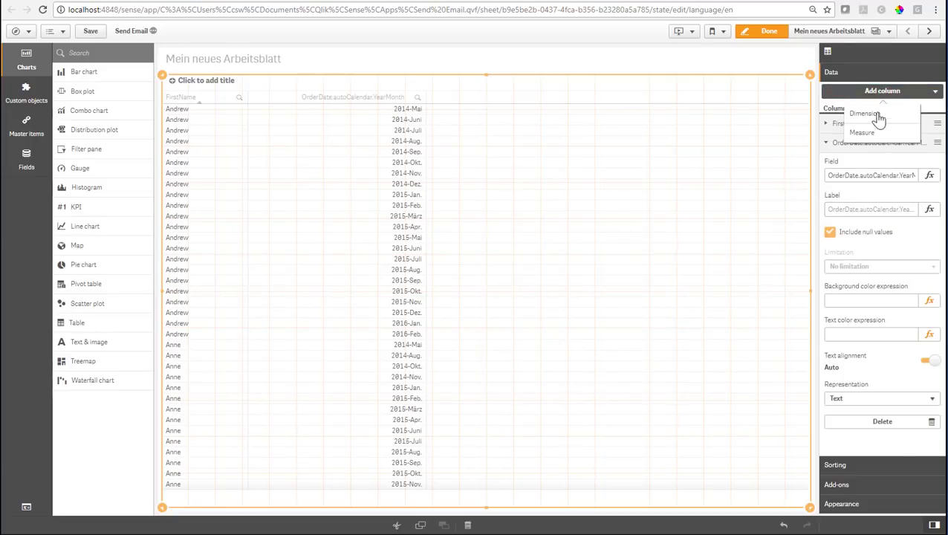
pyautogui.click(863, 113)
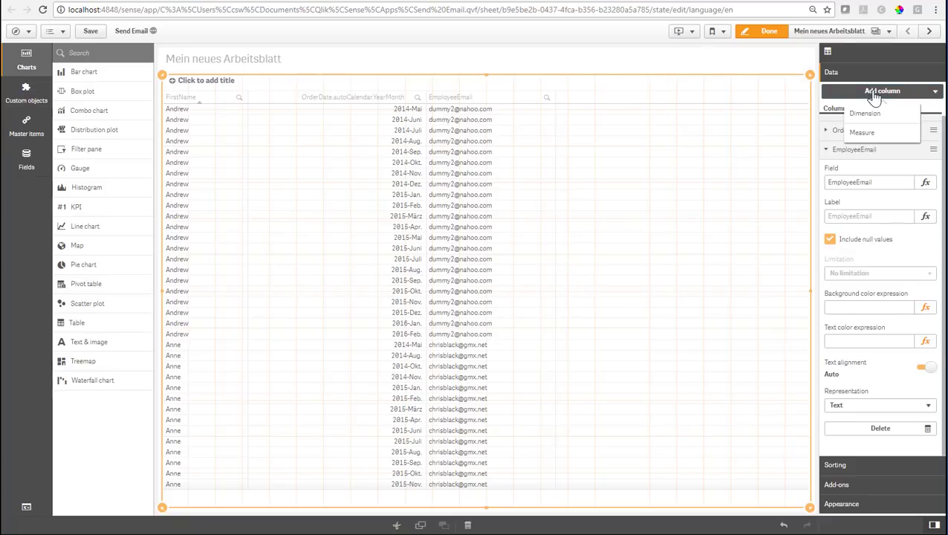
pyautogui.write('monthly')
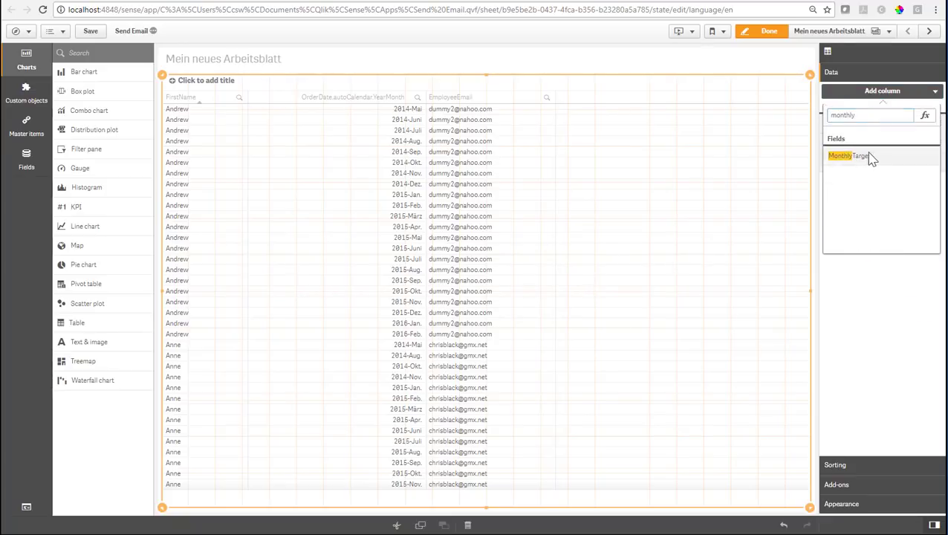
pyautogui.click(845, 156)
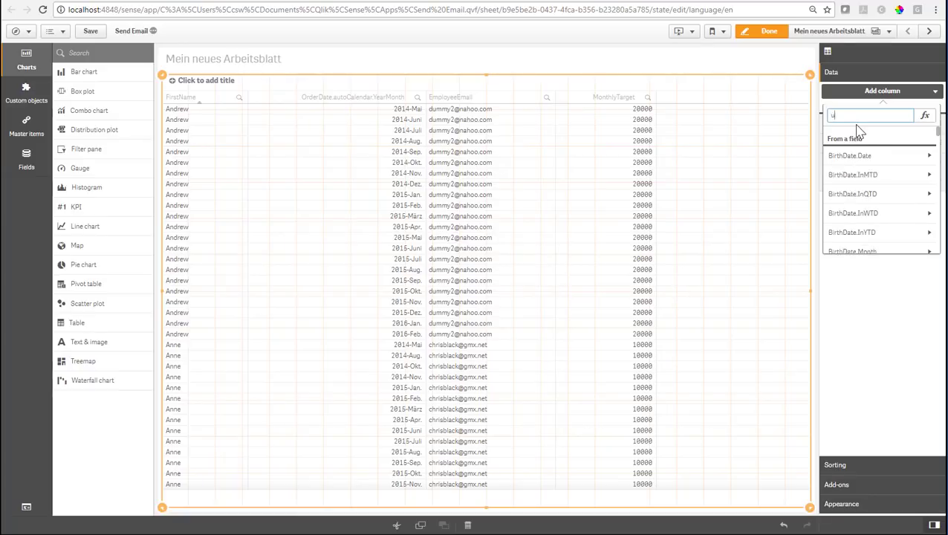
# - Add the measure Sum([Order Details.UnitPrice]*Quantity) as total sales
pyautogui.click(925, 116)
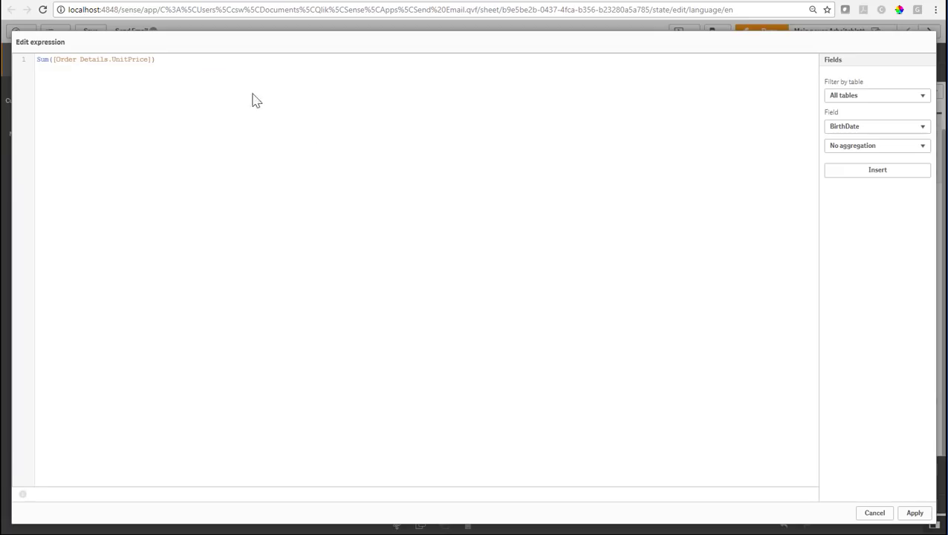
pyautogui.write('*Qua')
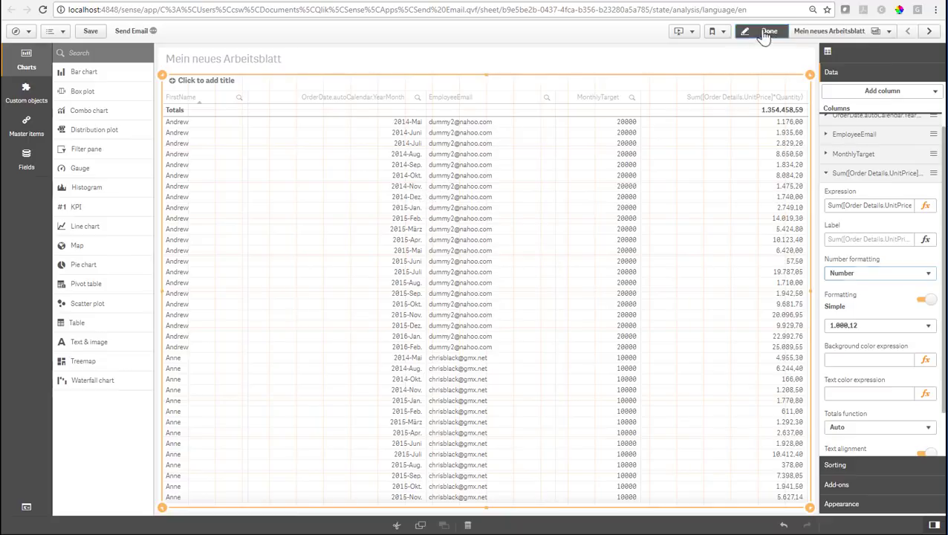
# - Filter to 2016-Jan and shade sales below MonthlyTarget dark red with an IF background expression
pyautogui.click(764, 31)
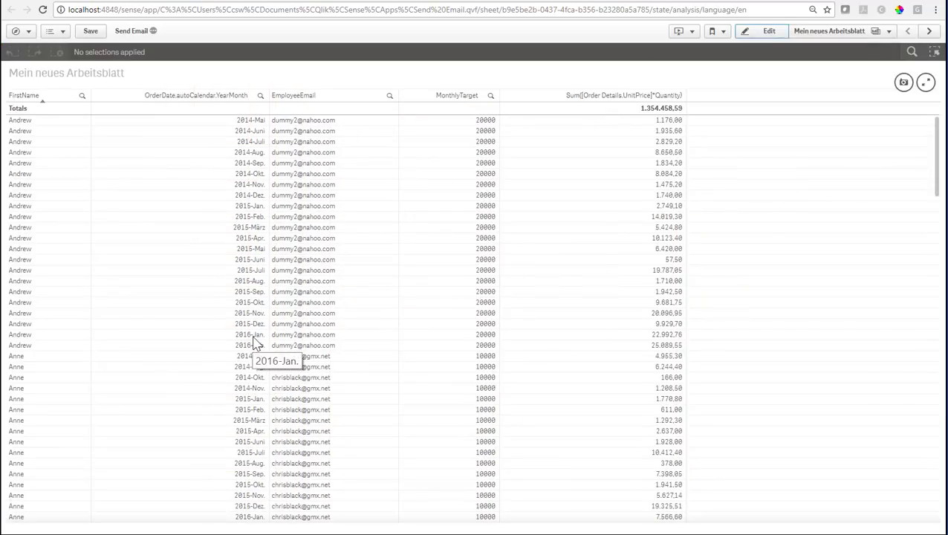
pyautogui.click(243, 334)
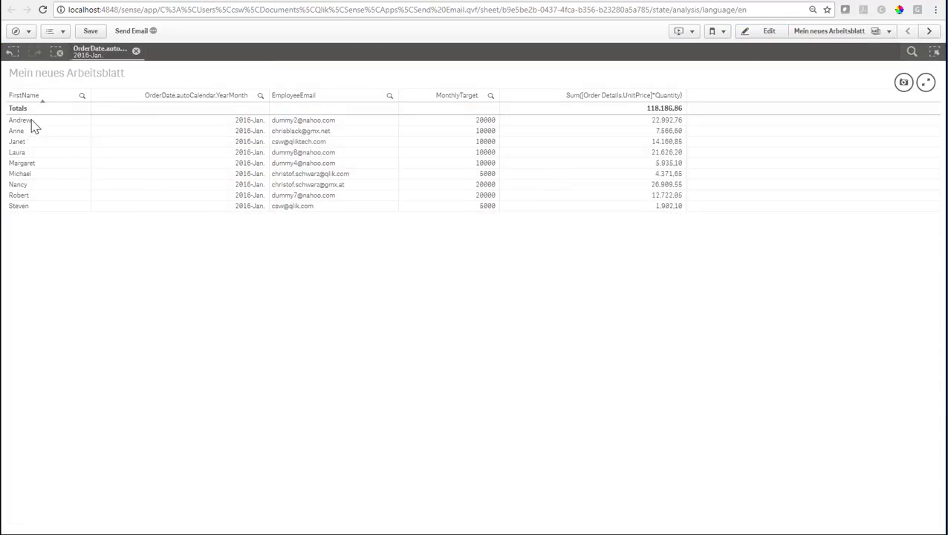
pyautogui.click(768, 29)
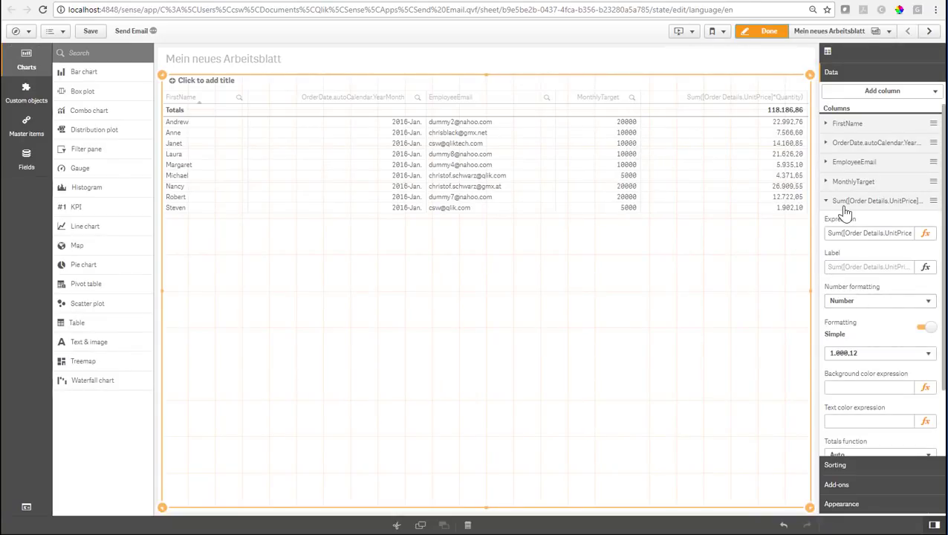
pyautogui.write('=IF(Colu')
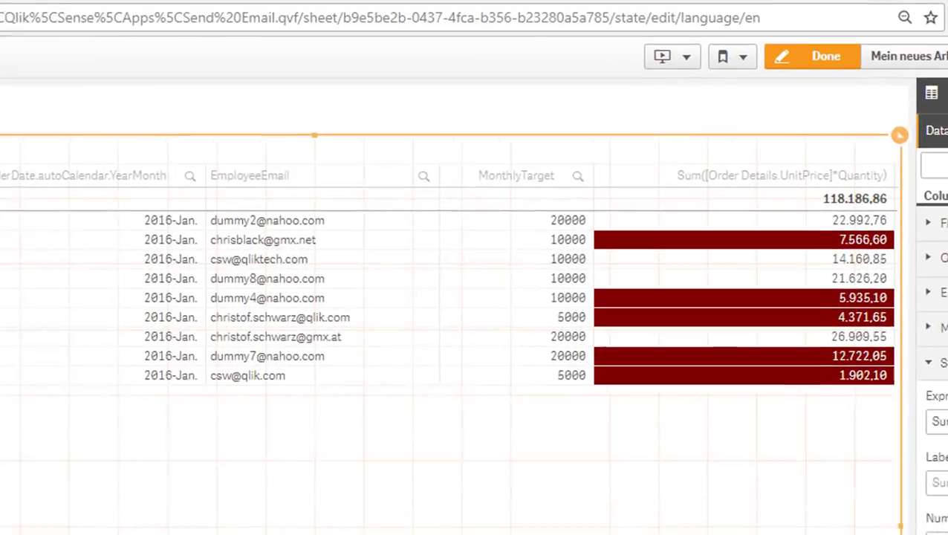
pyautogui.moveTo(627, 235)
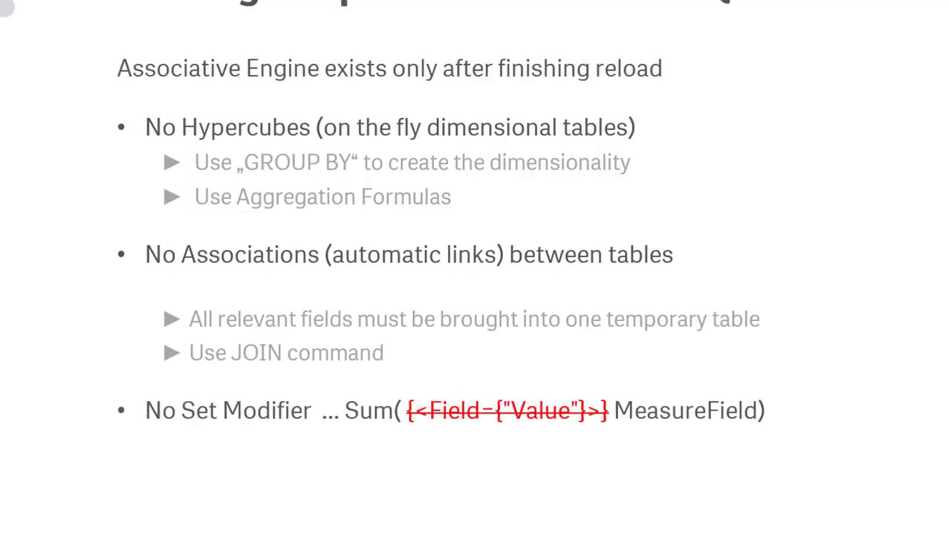
# - Advance to the 'Associative Engine exists only after finishing reload' slide
pyautogui.press('Right')
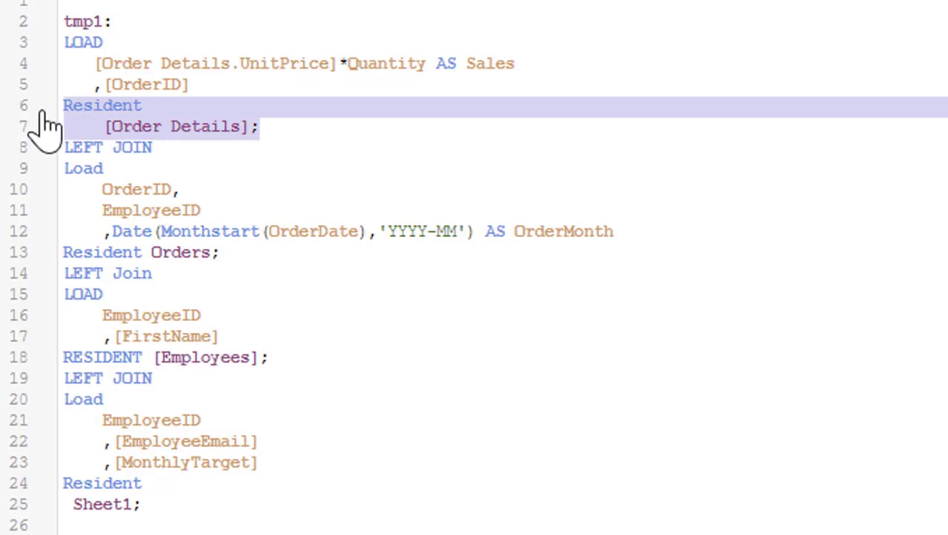
pyautogui.moveTo(303, 122)
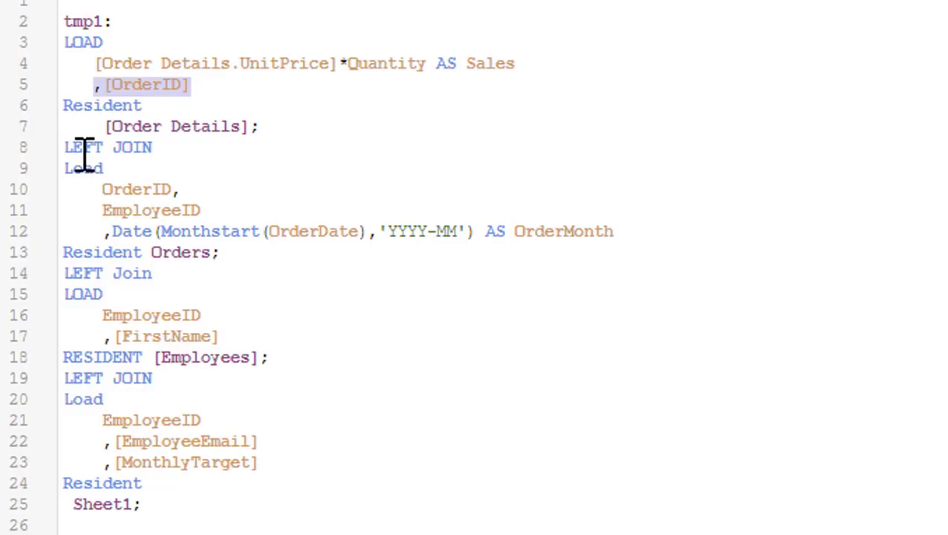
pyautogui.moveTo(63, 148); pyautogui.dragTo(178, 188)
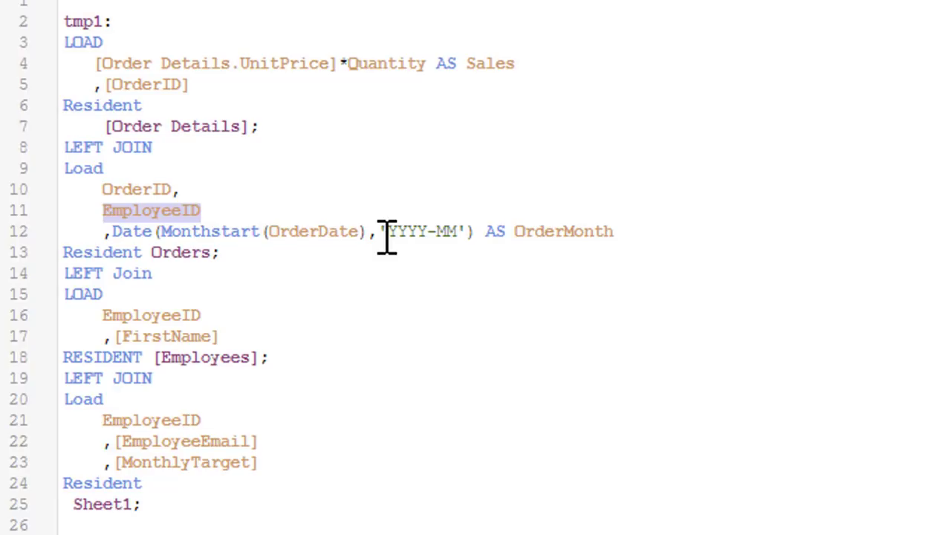
pyautogui.doubleClick(208, 231)
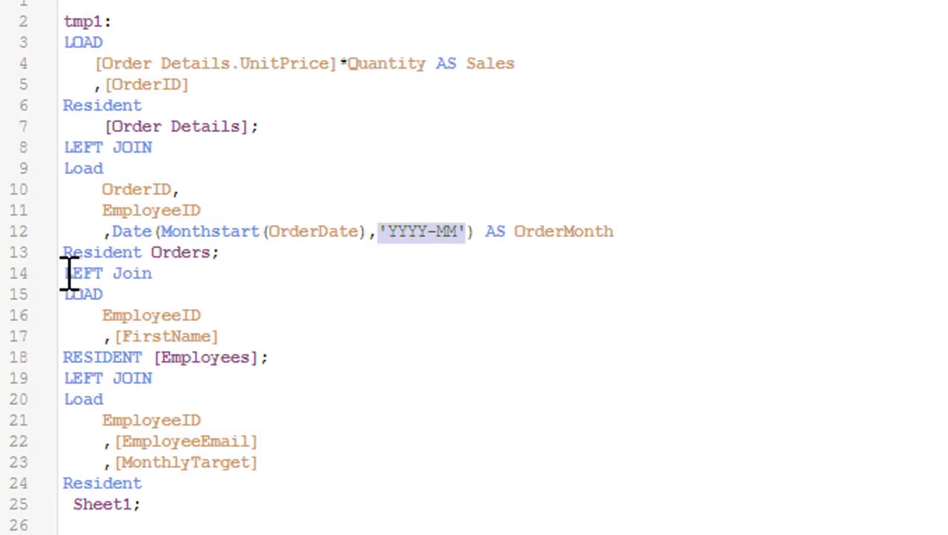
pyautogui.moveTo(65, 274); pyautogui.dragTo(200, 315)
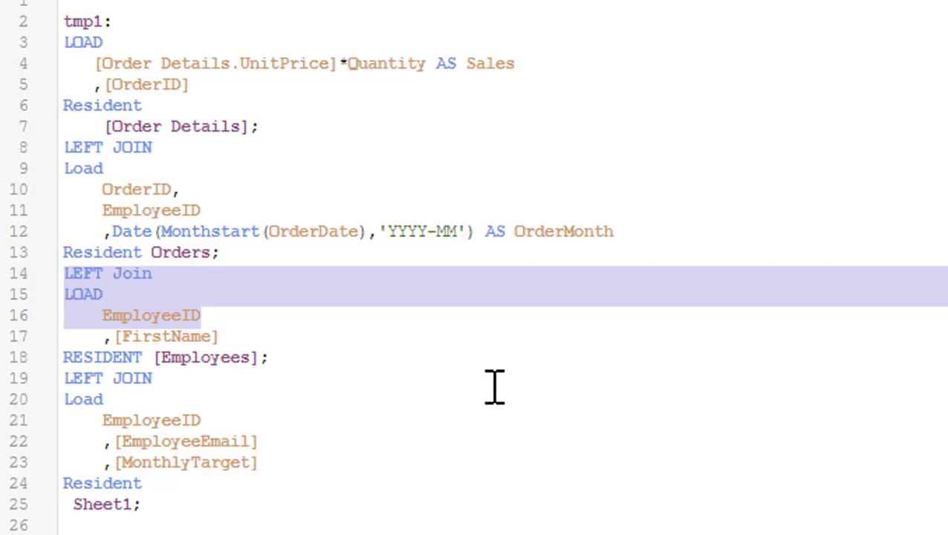
pyautogui.moveTo(176, 286)
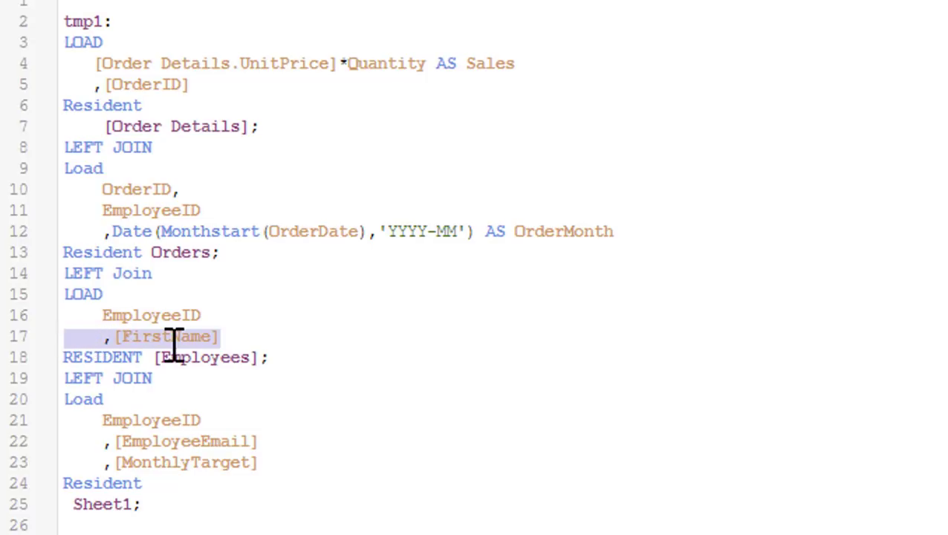
pyautogui.moveTo(283, 362)
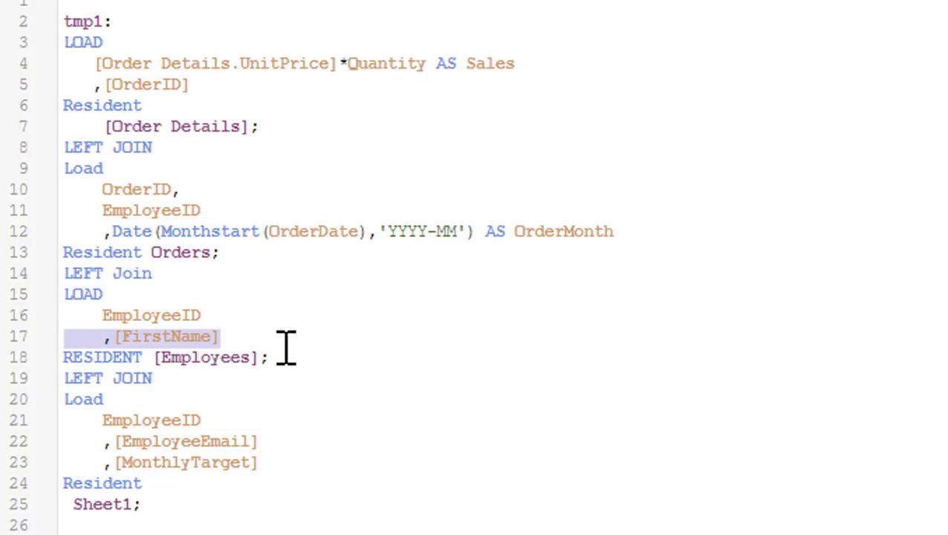
pyautogui.moveTo(207, 419)
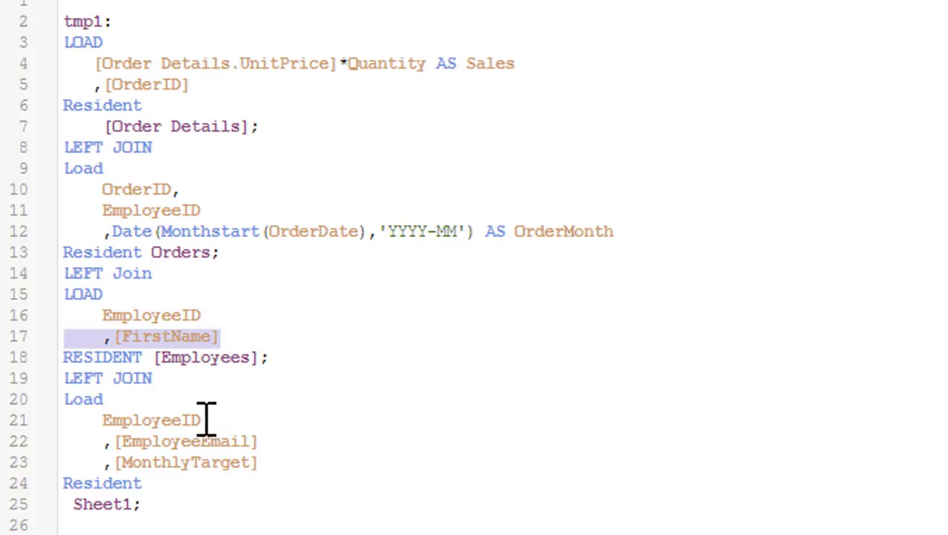
pyautogui.moveTo(217, 423)
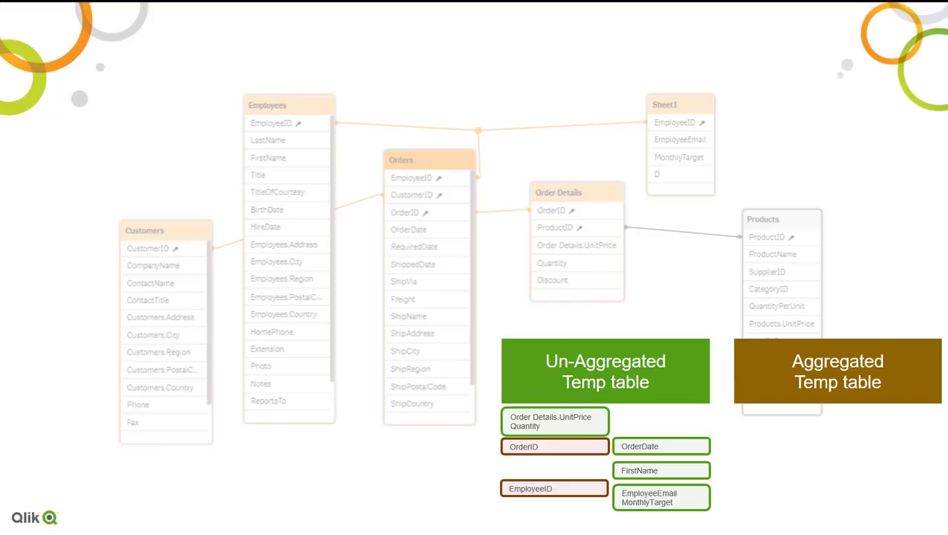
# - Advance the presentation to the data model slide with the Un-Aggregated and Aggregated Temp table boxes
pyautogui.moveTo(554, 422); pyautogui.dragTo(731, 432)
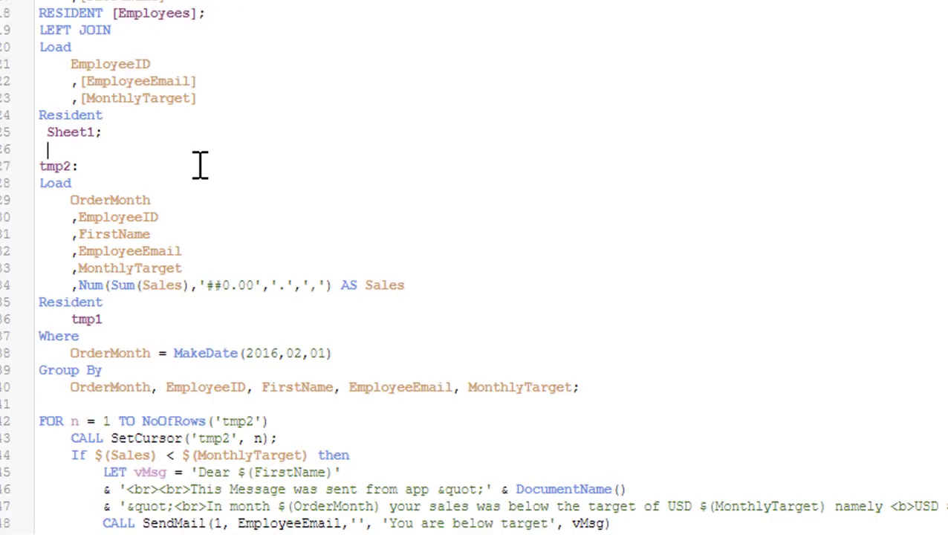
pyautogui.moveTo(310, 115)
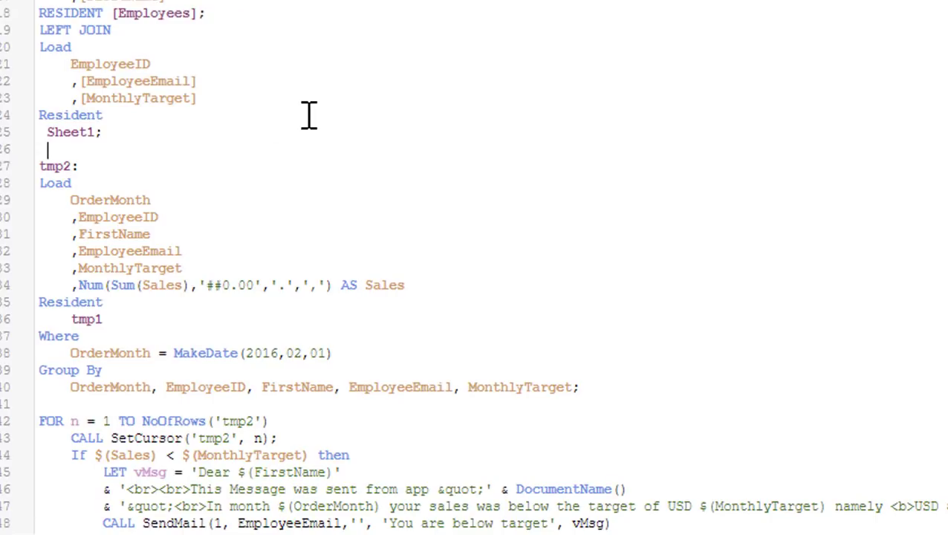
pyautogui.scroll(-3)
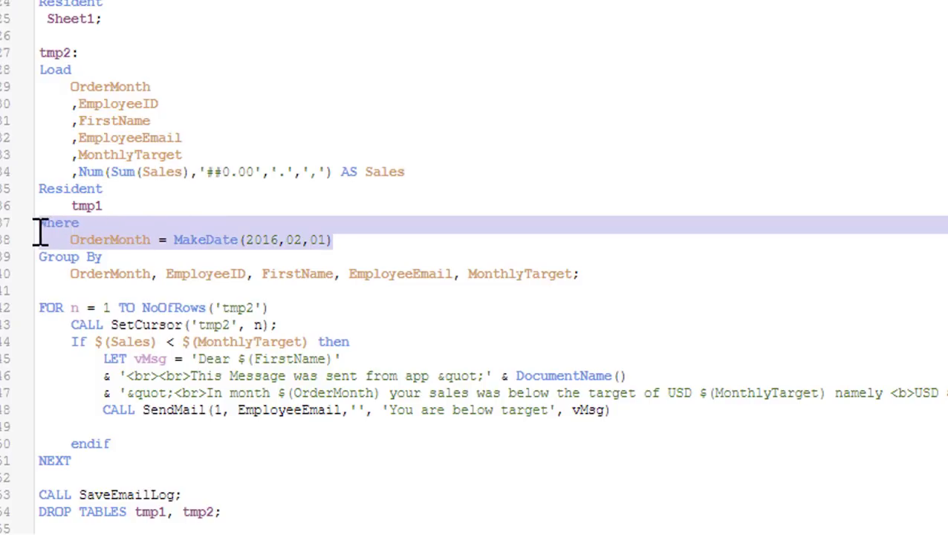
pyautogui.moveTo(290, 256)
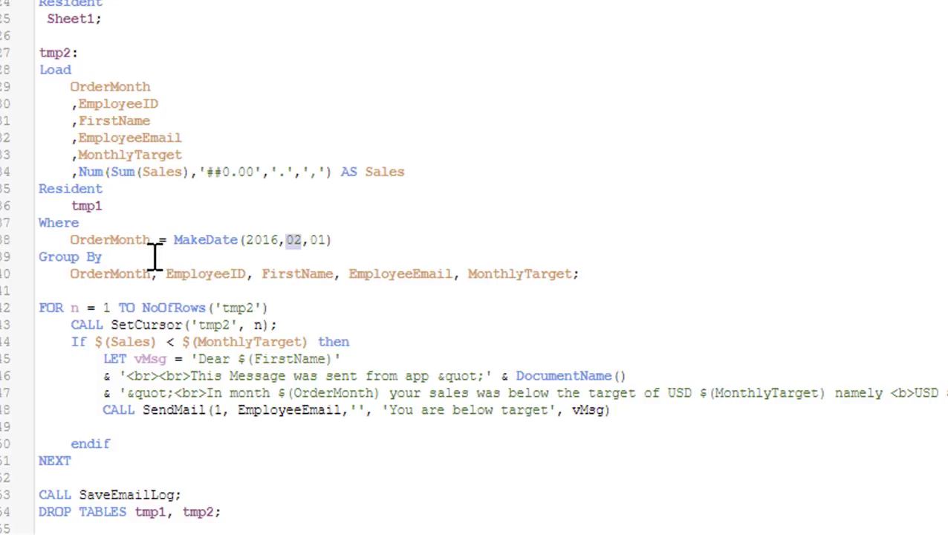
pyautogui.tripleClick(200, 239)
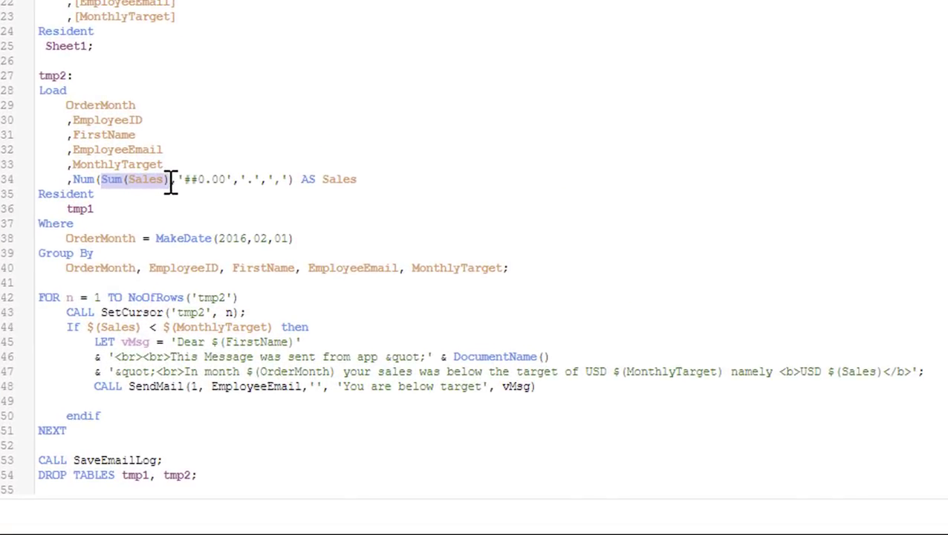
pyautogui.moveTo(117, 312)
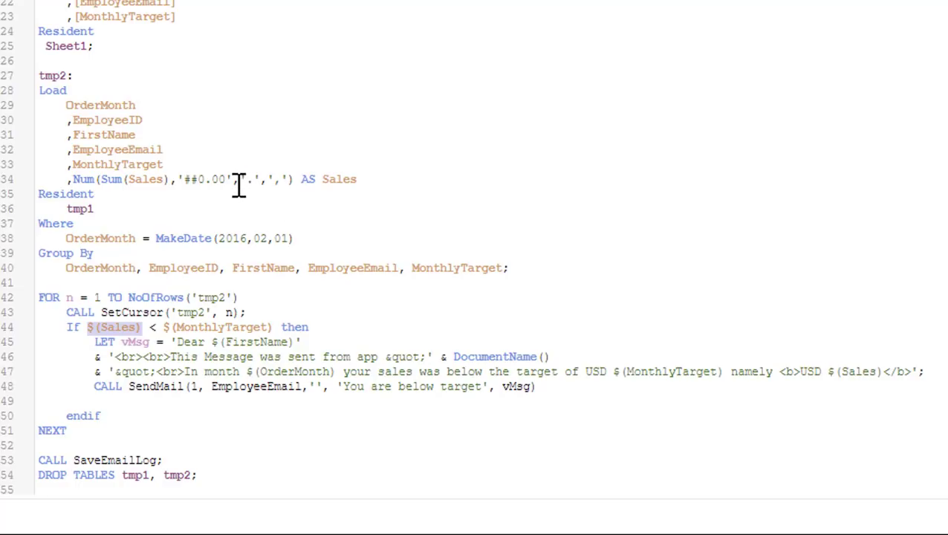
pyautogui.moveTo(247, 191)
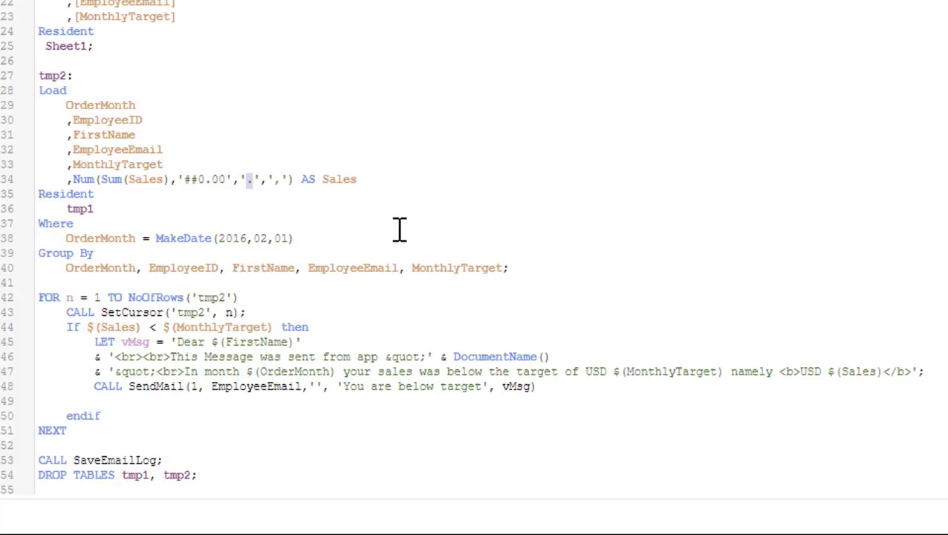
pyautogui.moveTo(196, 178)
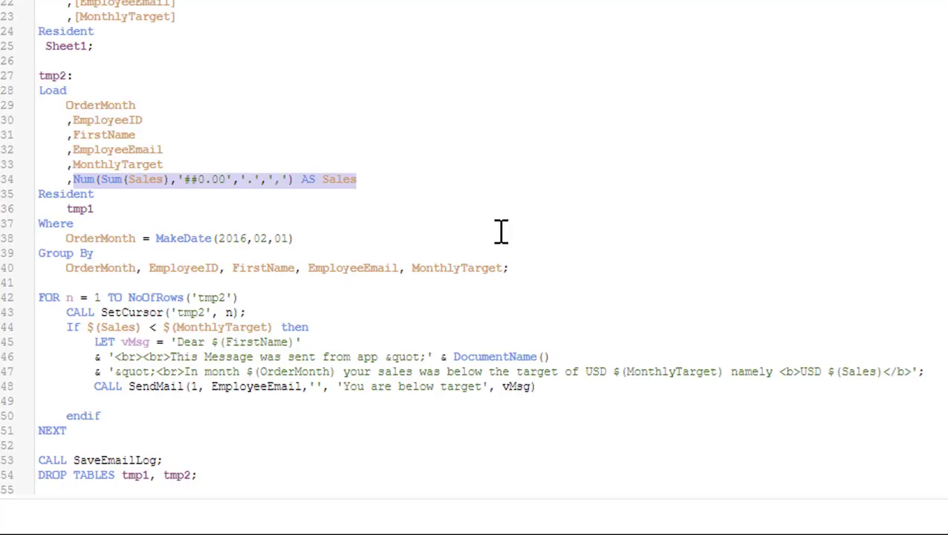
pyautogui.moveTo(86, 274)
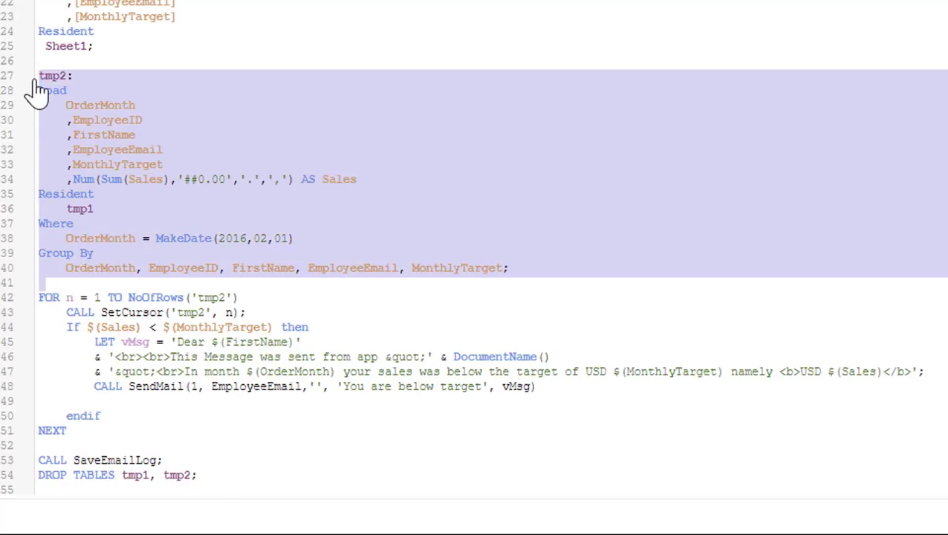
# - Highlight the loop's starting value, then show the Sub Routines section down to the SetCursor SUB
pyautogui.click(48, 297)
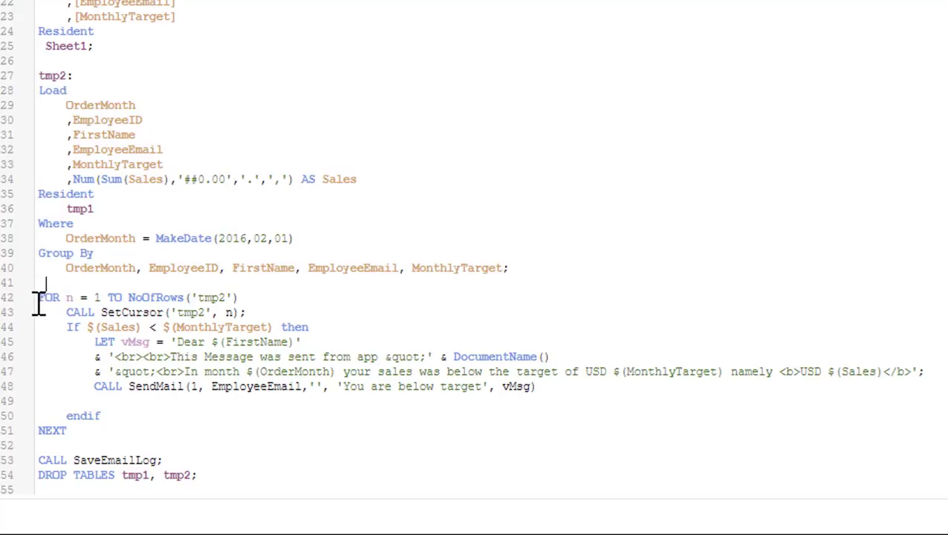
pyautogui.moveTo(229, 312)
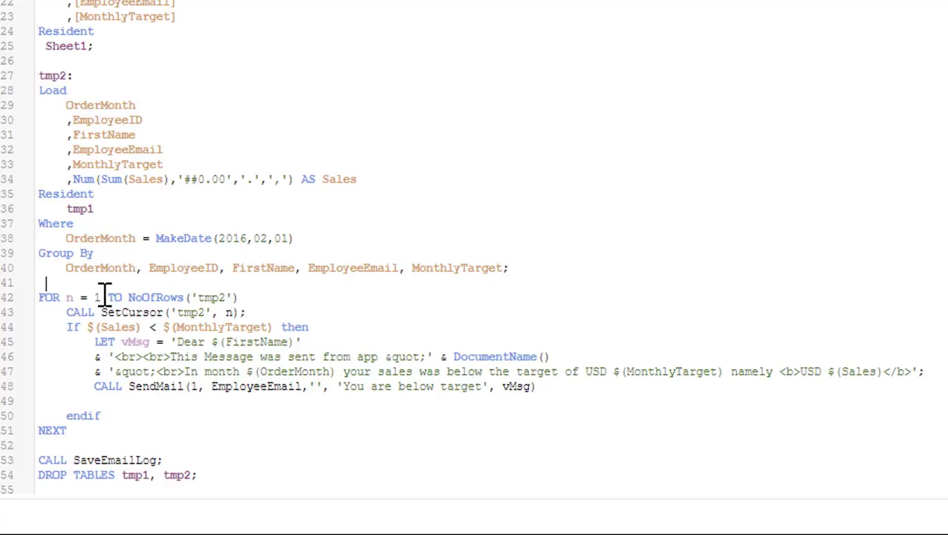
pyautogui.doubleClick(216, 298)
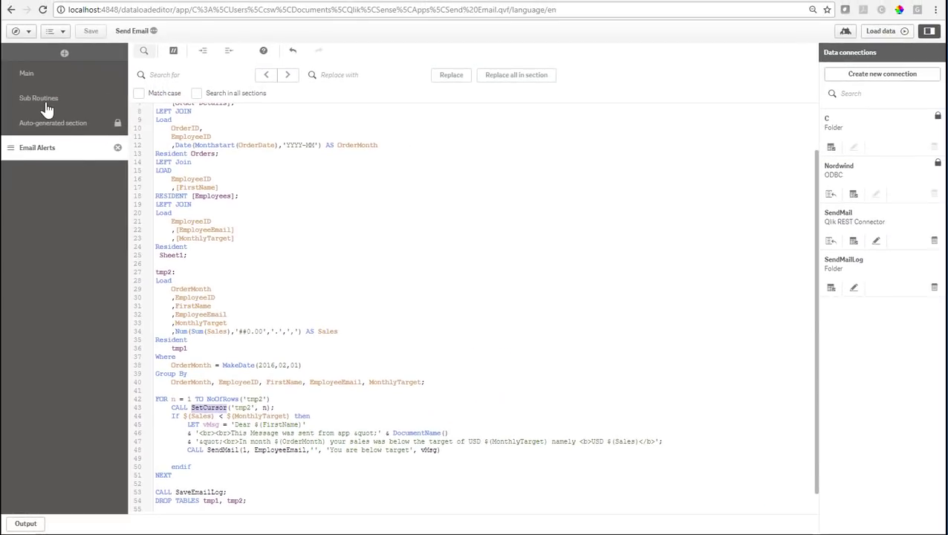
pyautogui.click(36, 98)
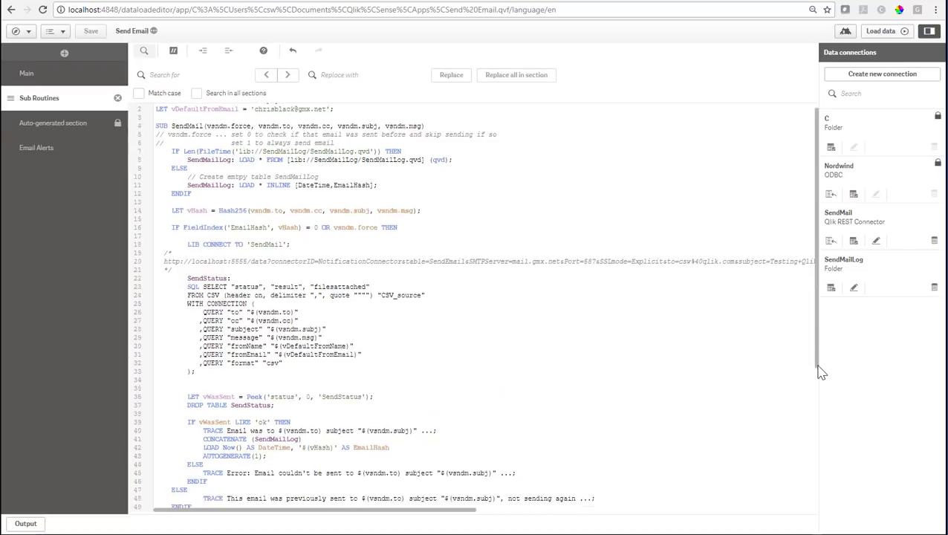
pyautogui.scroll(-3)
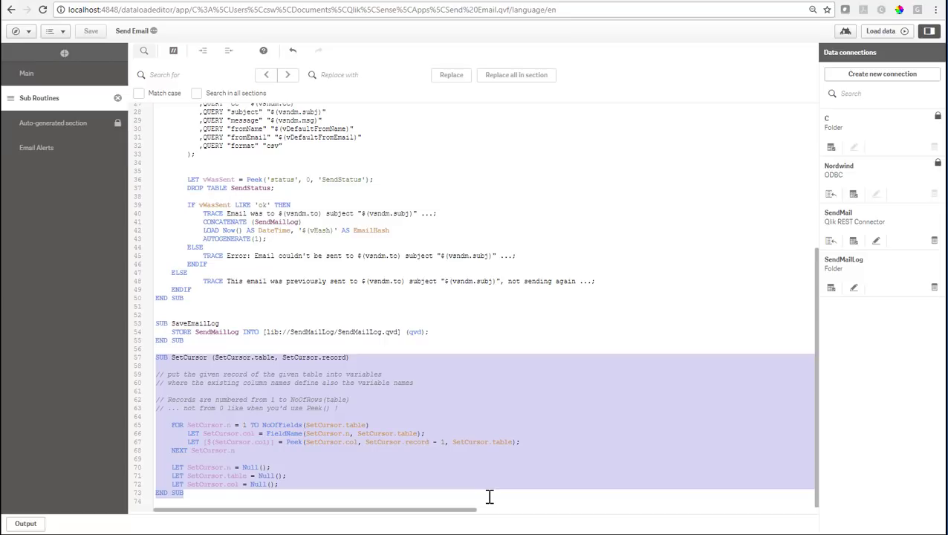
pyautogui.moveTo(309, 465)
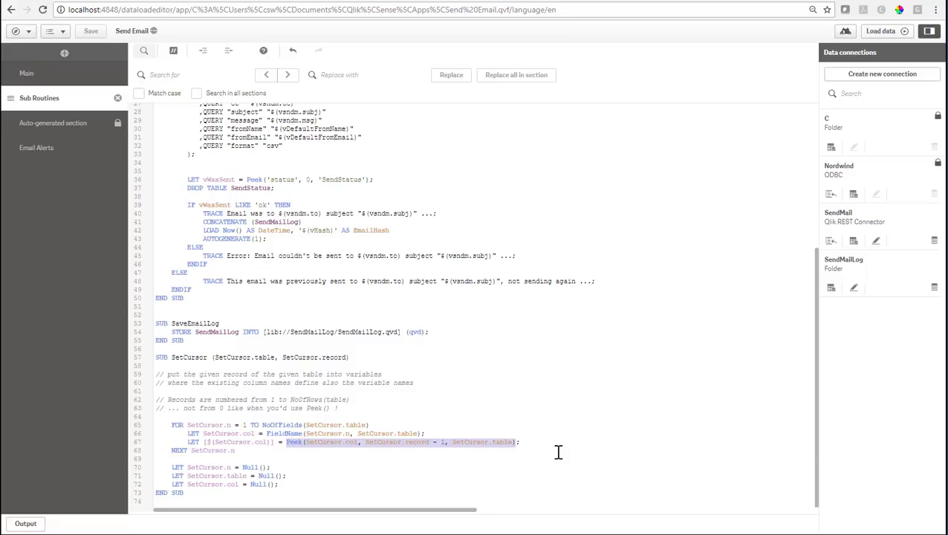
pyautogui.moveTo(56, 174)
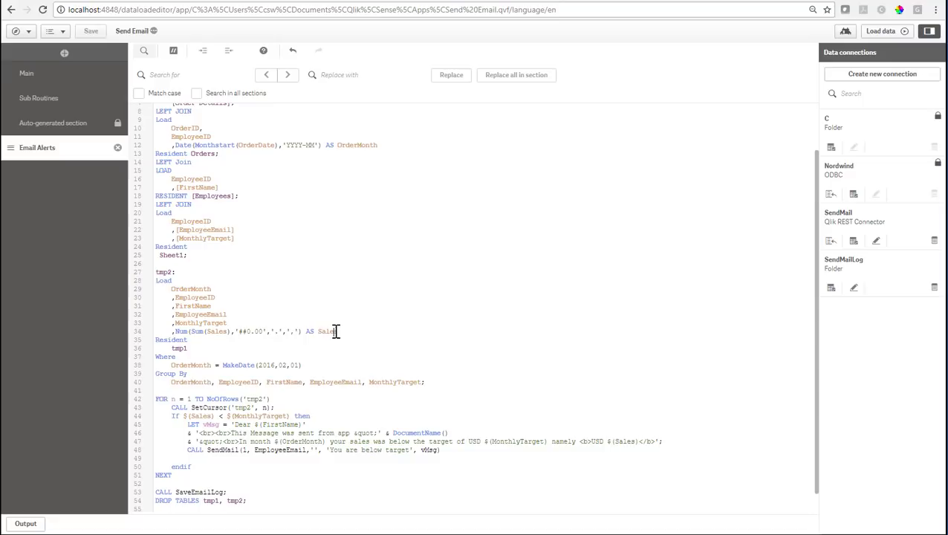
# - Highlight the Sales field in the tmp2 load back in the Email Alerts section
pyautogui.doubleClick(325, 330)
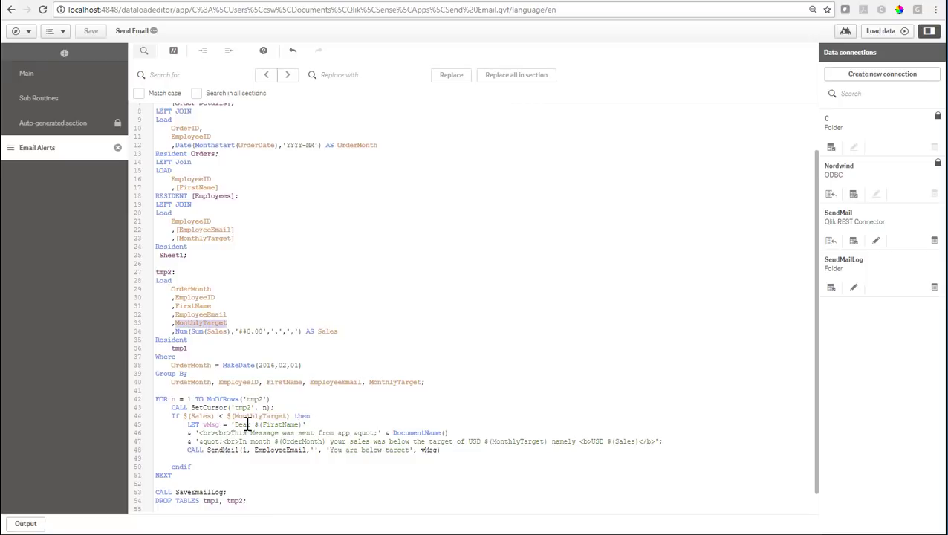
pyautogui.doubleClick(279, 425)
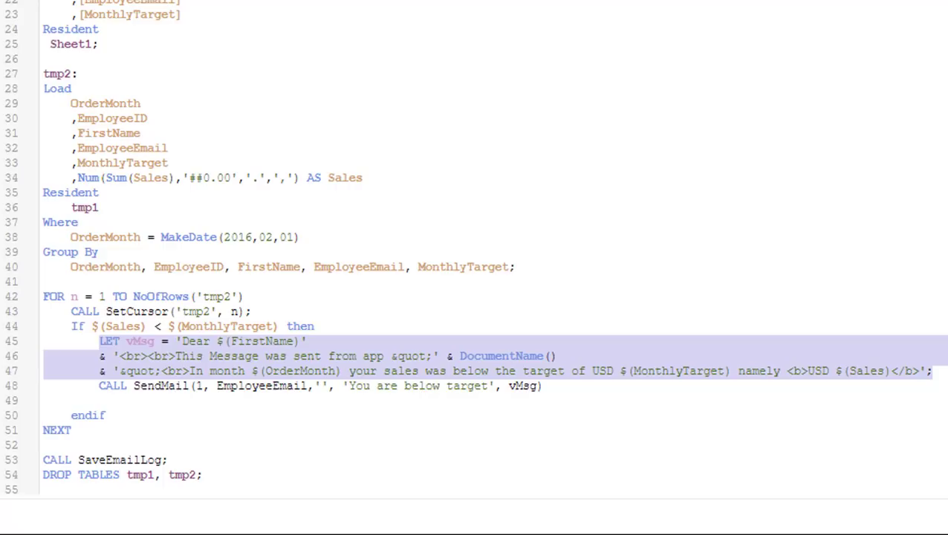
pyautogui.moveTo(420, 313)
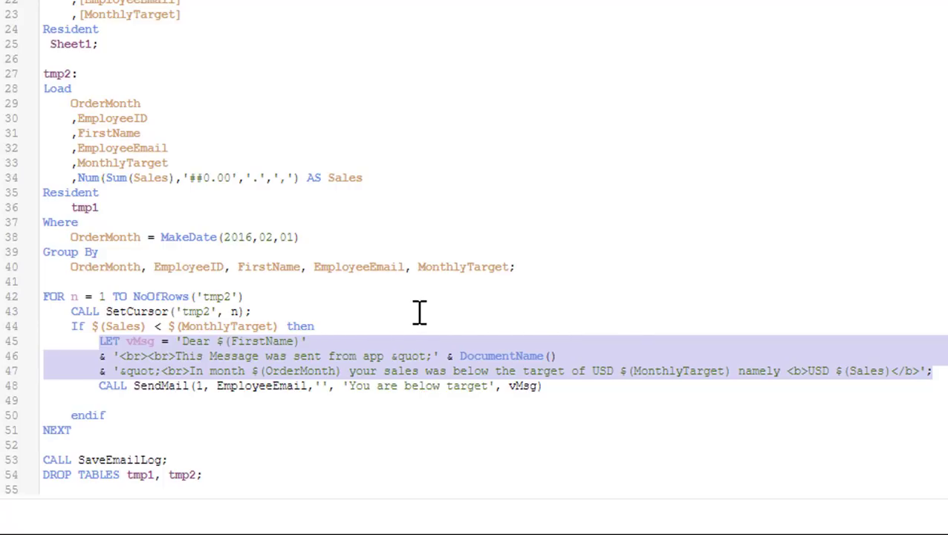
pyautogui.click(137, 355)
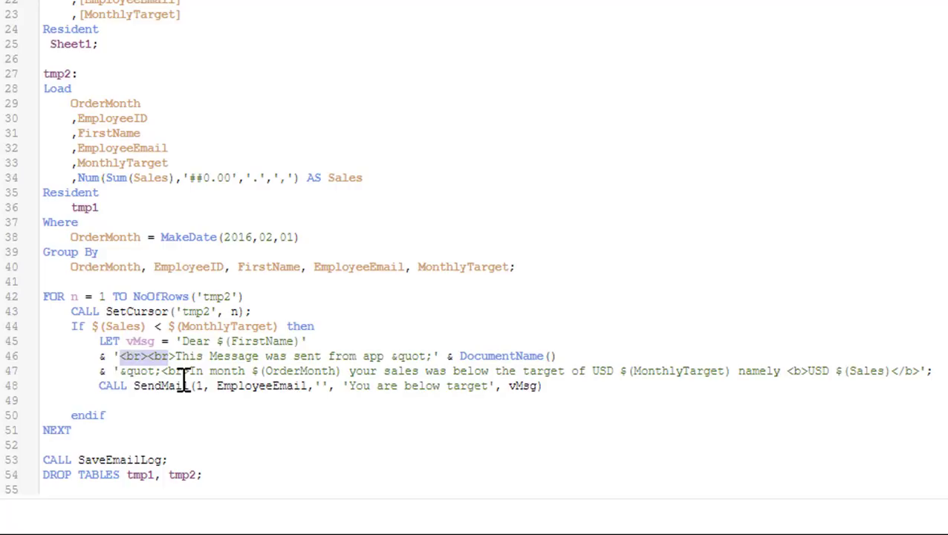
pyautogui.moveTo(402, 340)
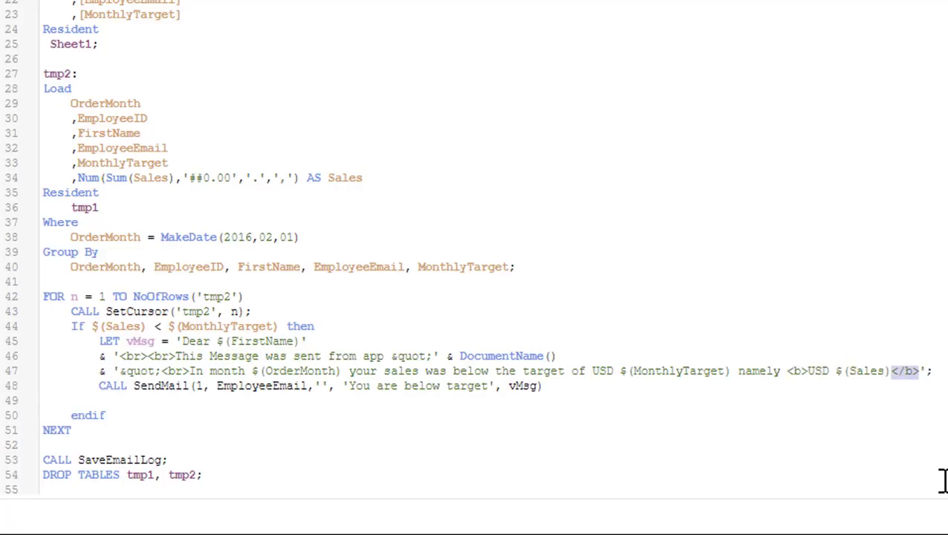
pyautogui.moveTo(157, 357)
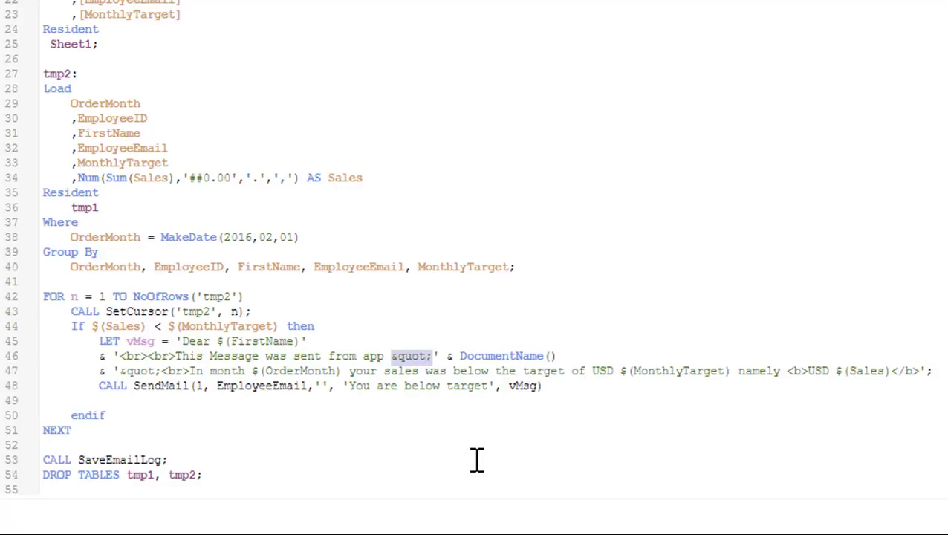
pyautogui.click(98, 385)
pyautogui.write('0')
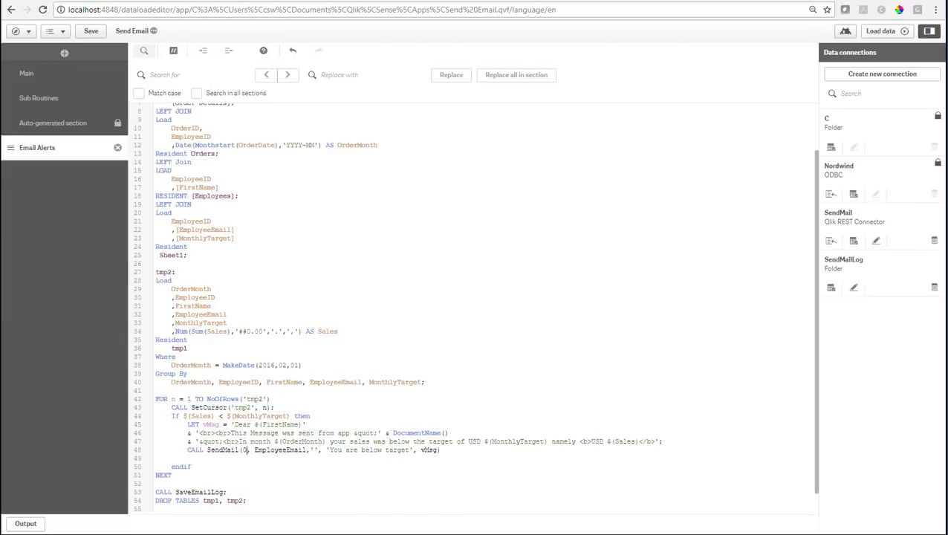
pyautogui.click(38, 98)
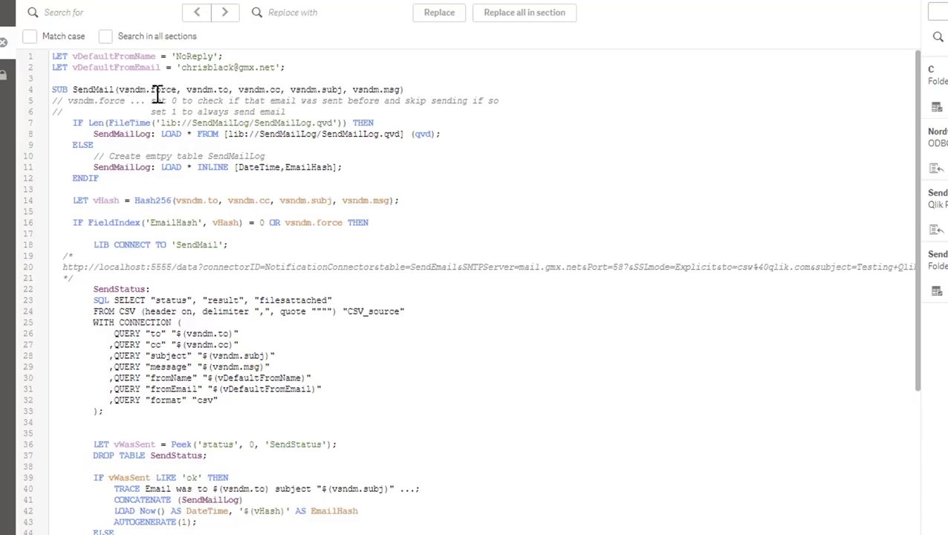
pyautogui.moveTo(173, 101)
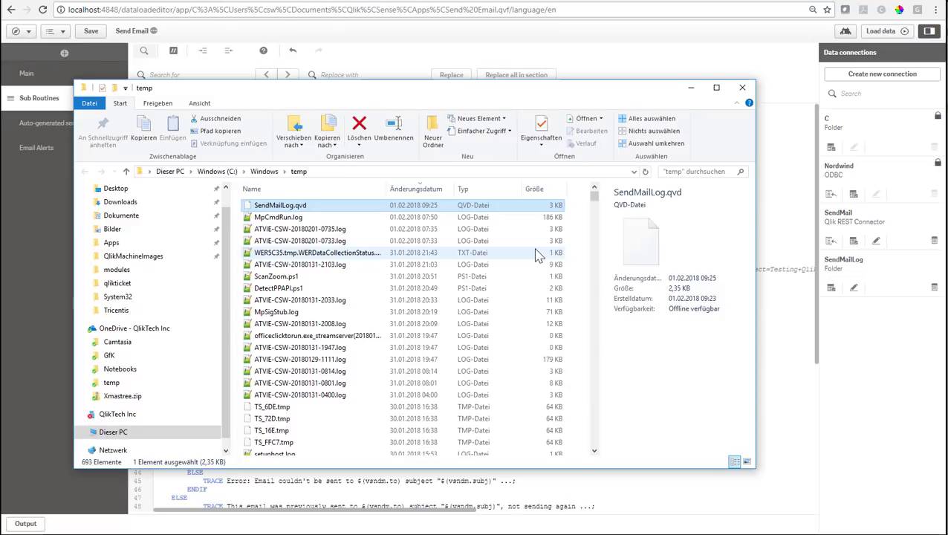
# - Reload the app data so below-target emails are sent, and review the progress log
pyautogui.click(741, 86)
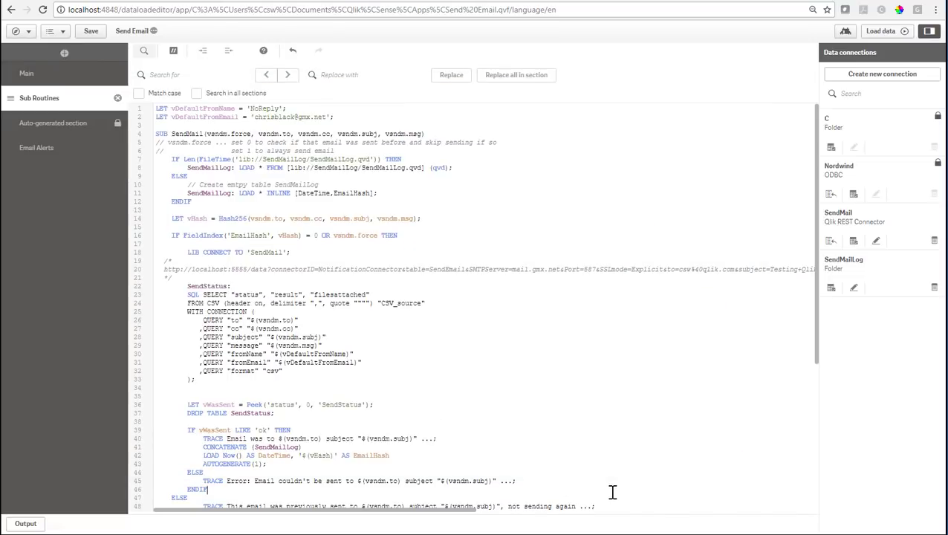
pyautogui.moveTo(881, 33)
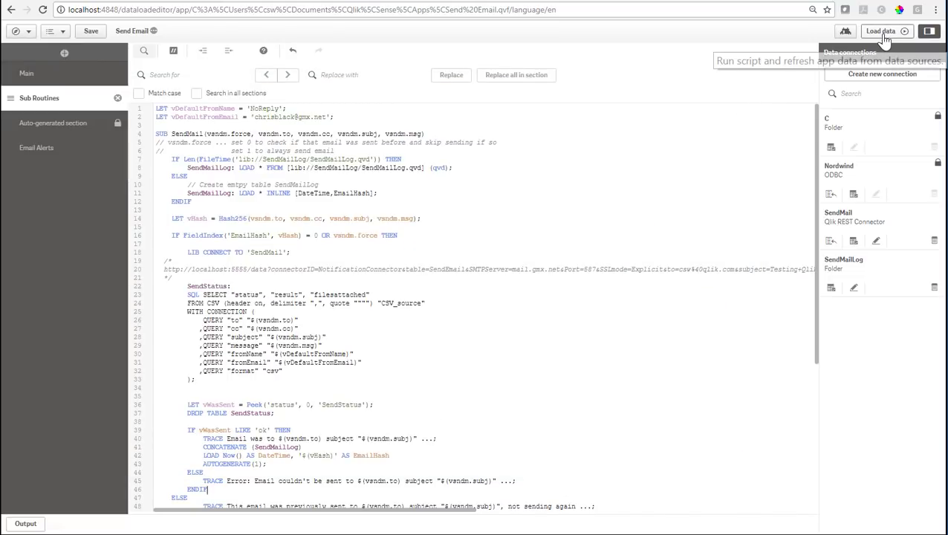
pyautogui.click(883, 30)
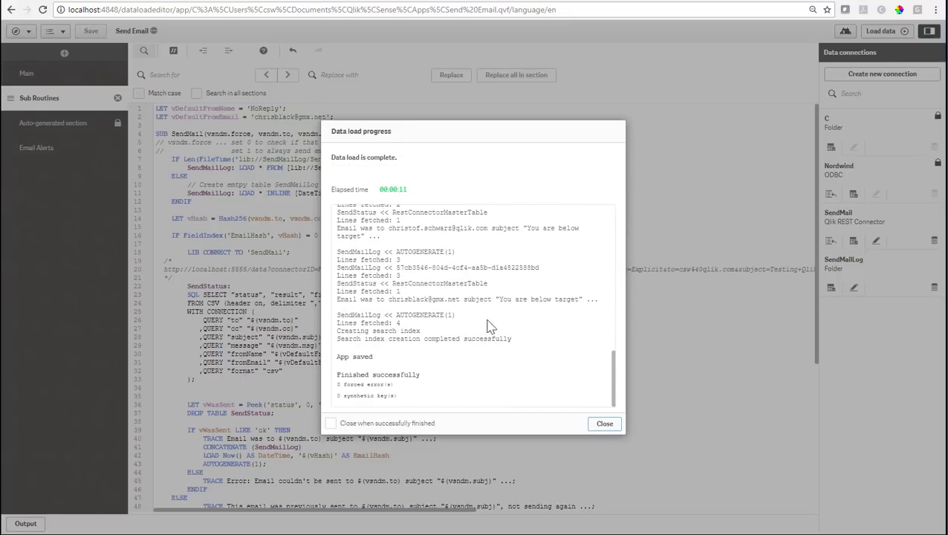
pyautogui.moveTo(490, 312)
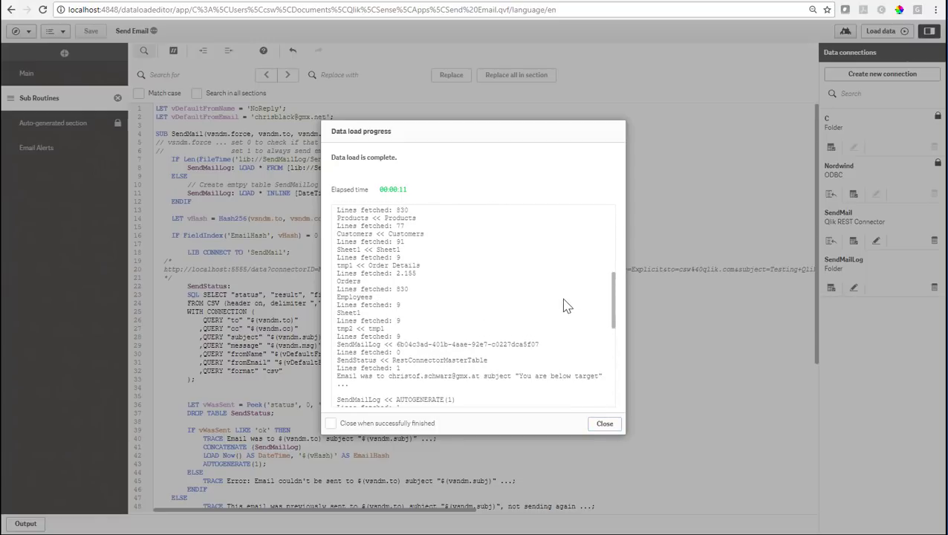
pyautogui.click(603, 423)
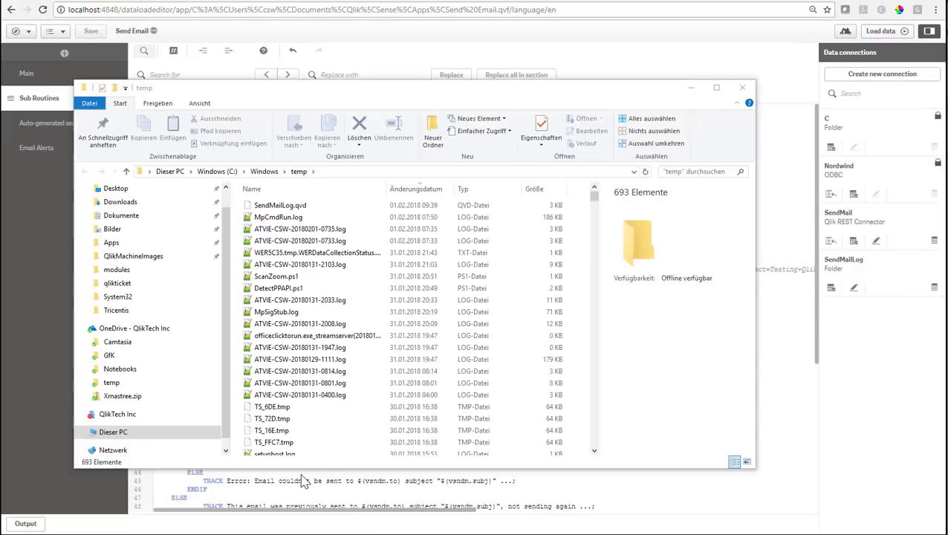
# - Check SendMailLog.qvd's modified time in the temp folder, then close Explorer
pyautogui.click(282, 205)
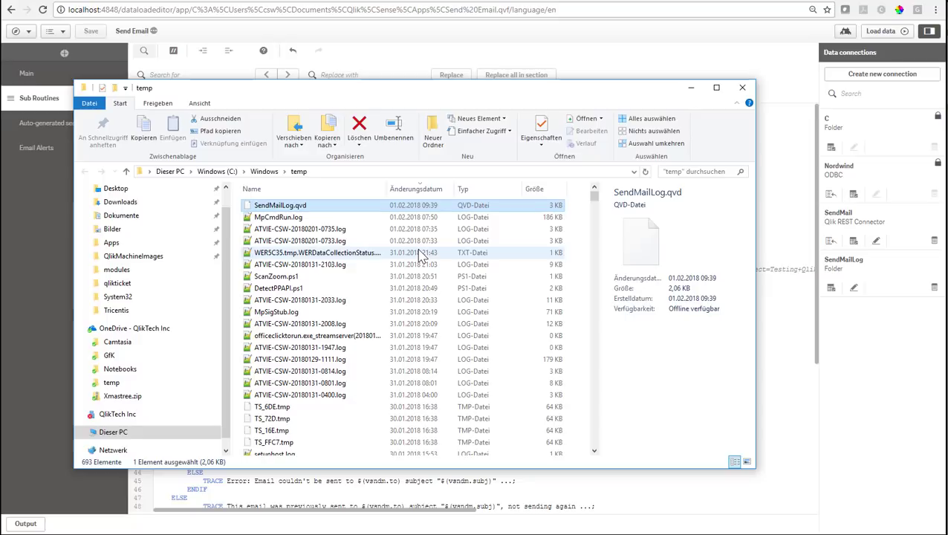
pyautogui.click(741, 86)
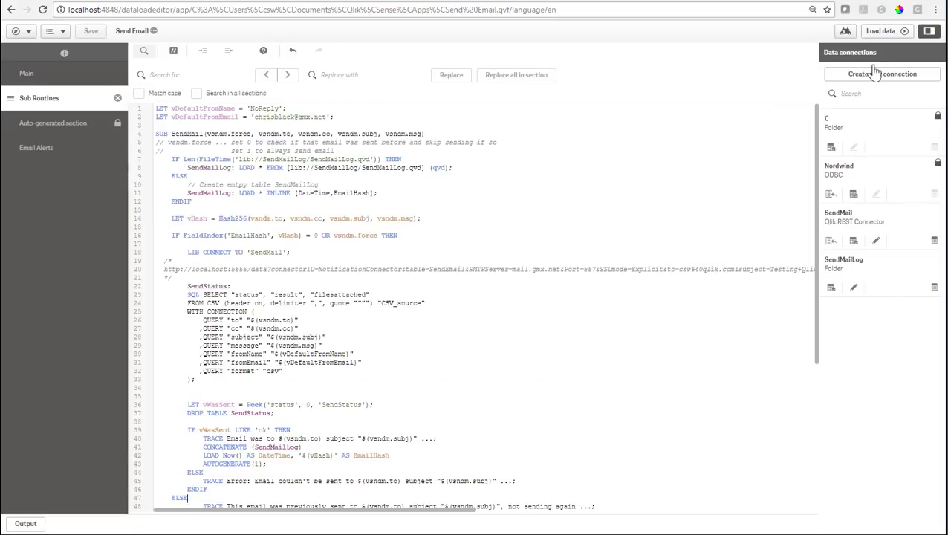
# - Reload the data again so previously emailed employees are reported as skipped, then close the report
pyautogui.click(884, 36)
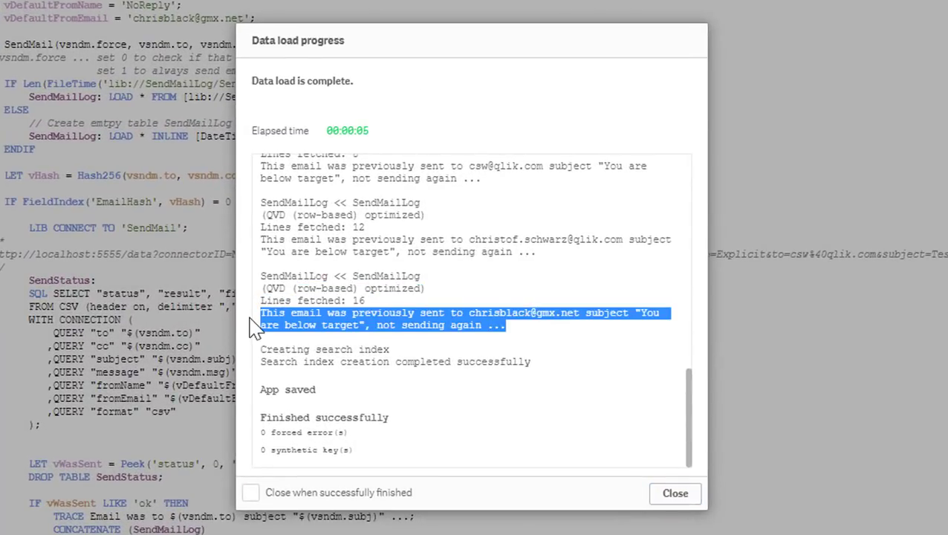
pyautogui.moveTo(846, 446)
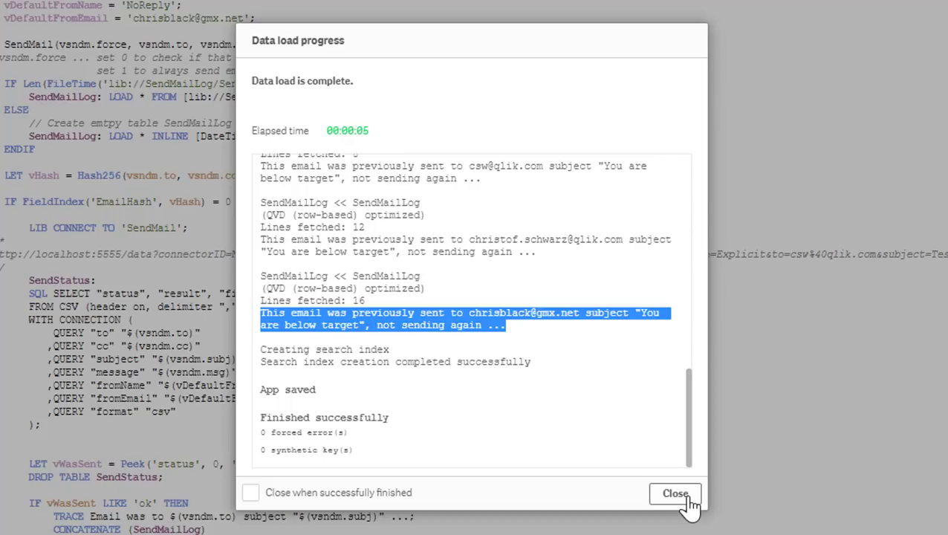
pyautogui.click(675, 493)
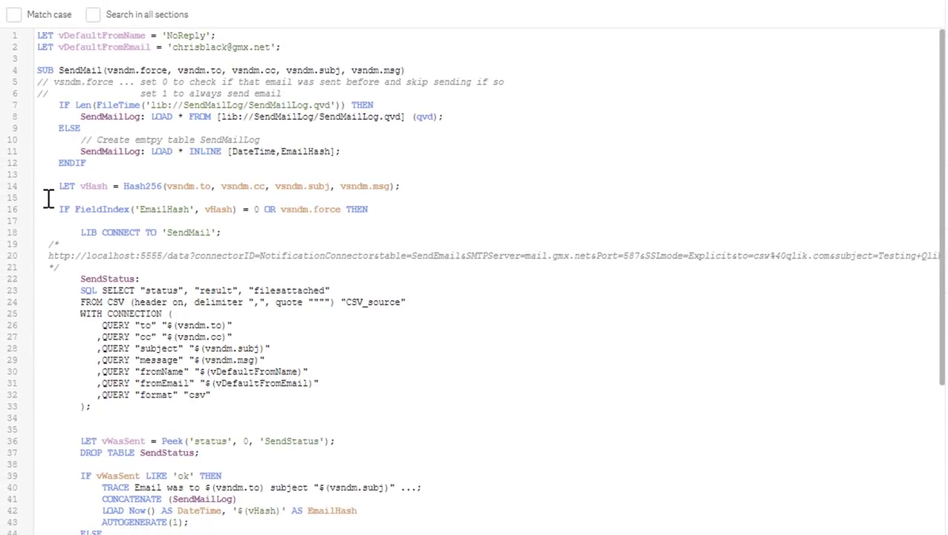
pyautogui.tripleClick(223, 186)
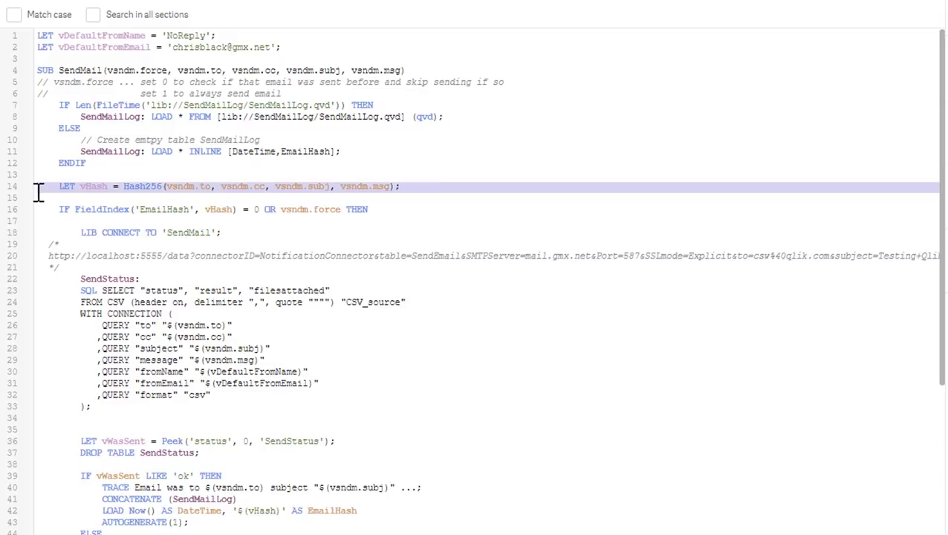
pyautogui.moveTo(660, 255)
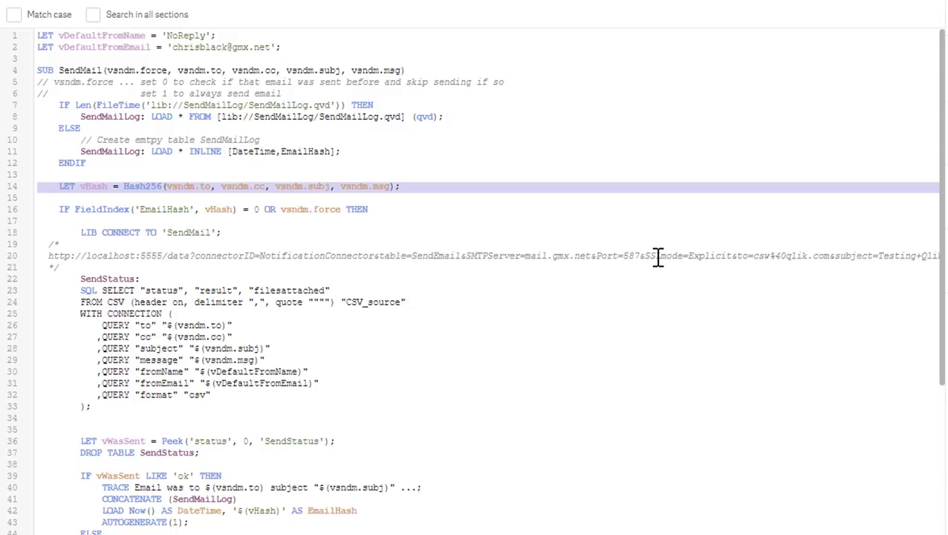
pyautogui.click(174, 186)
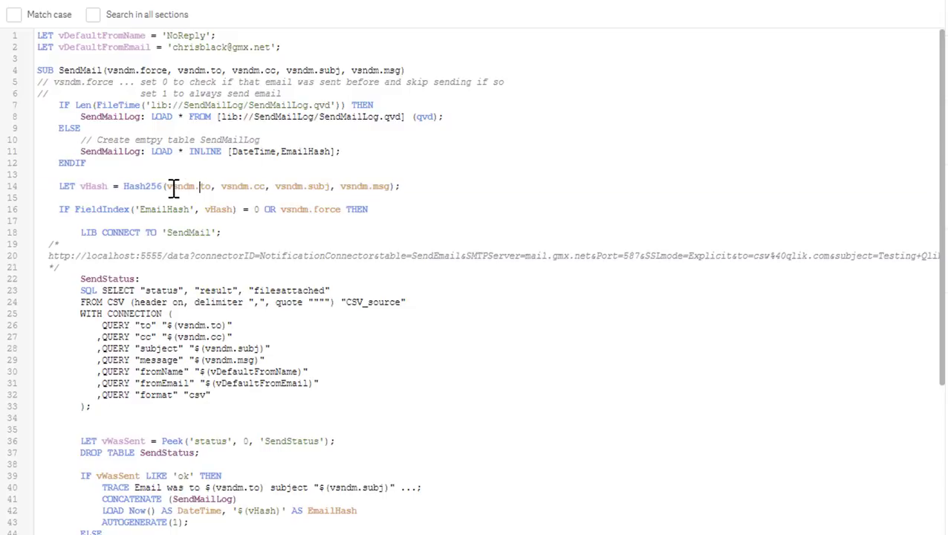
pyautogui.moveTo(167, 186); pyautogui.dragTo(264, 186)
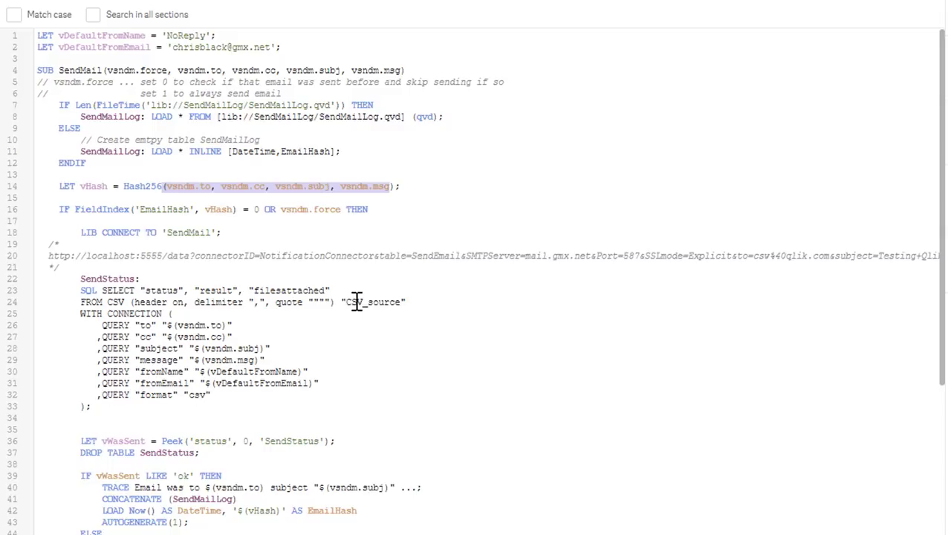
pyautogui.moveTo(101, 208)
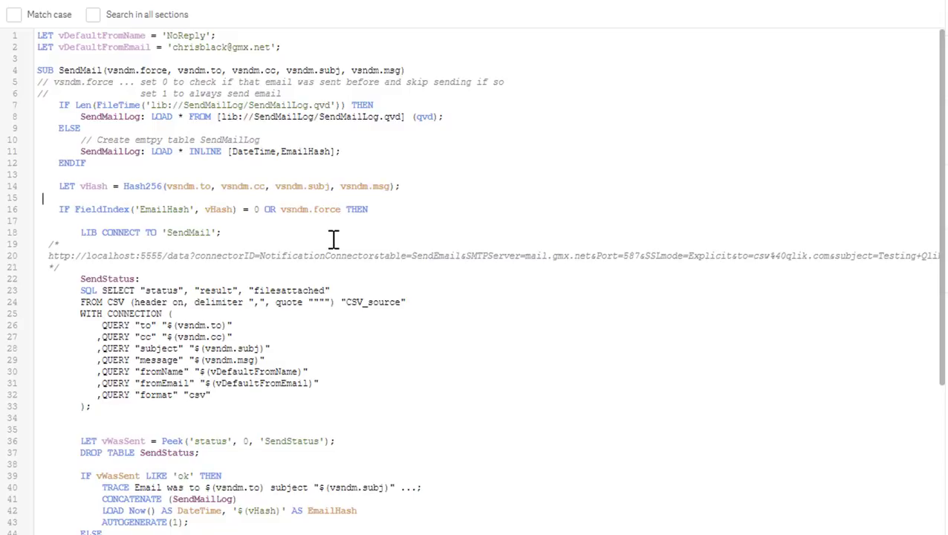
pyautogui.moveTo(203, 270)
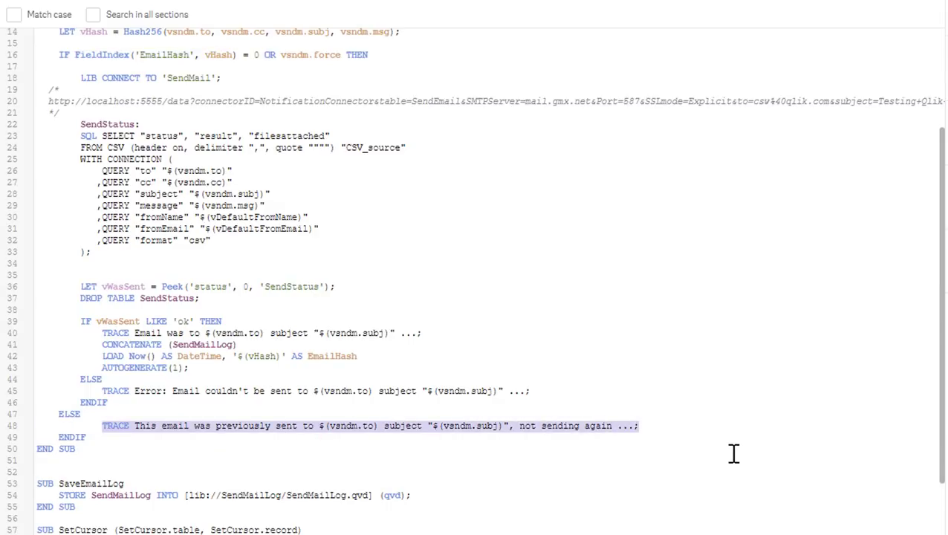
pyautogui.moveTo(130, 193)
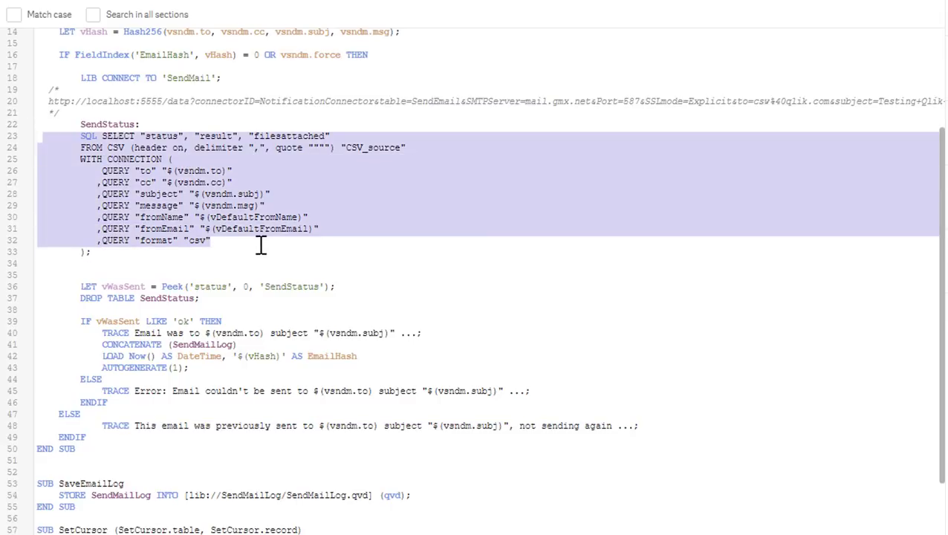
pyautogui.moveTo(461, 335)
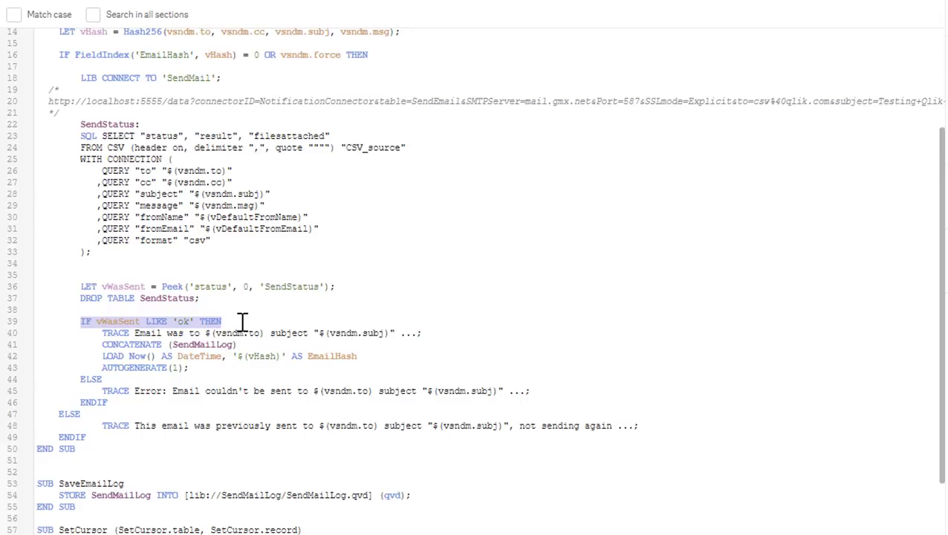
pyautogui.moveTo(484, 286)
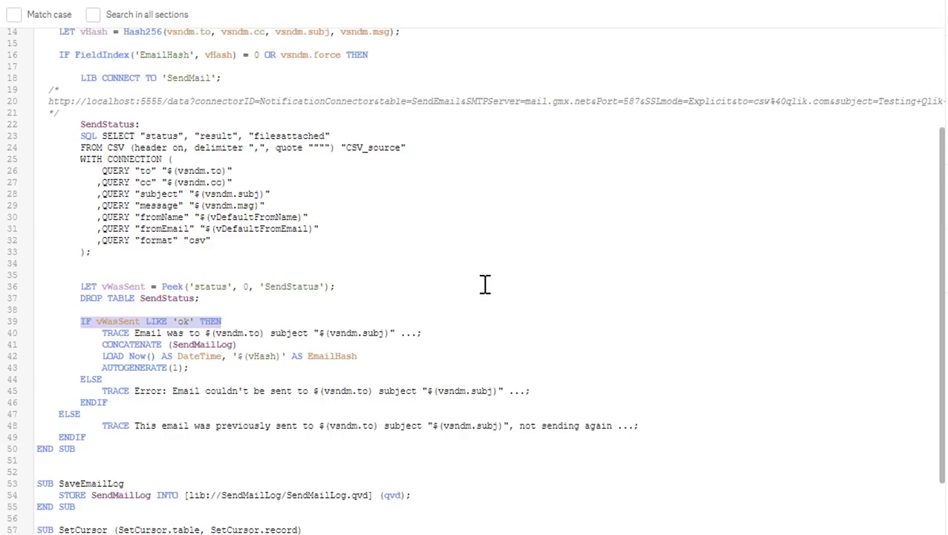
pyautogui.moveTo(109, 380)
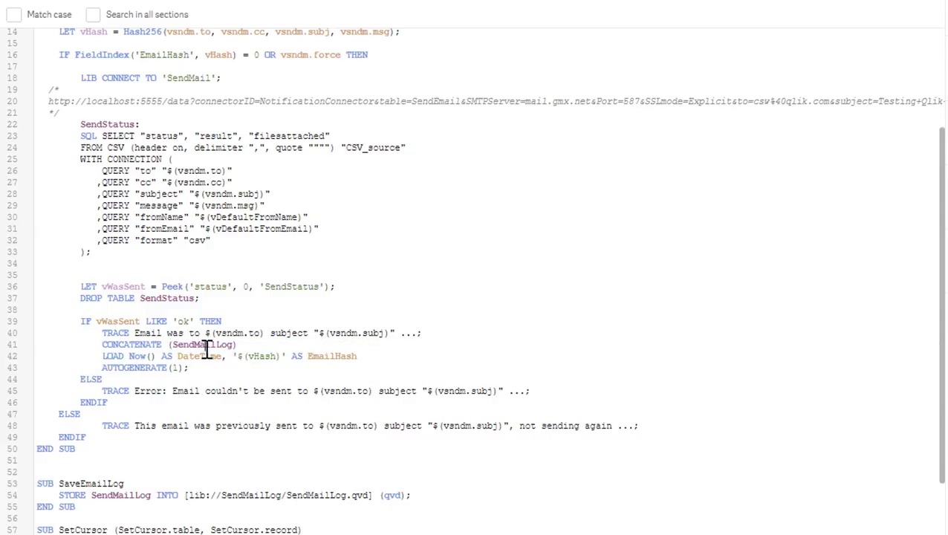
# - Highlight the SendMailLog table being appended to, then scroll the q2g-con-hypercube-qvx GitHub page
pyautogui.doubleClick(202, 345)
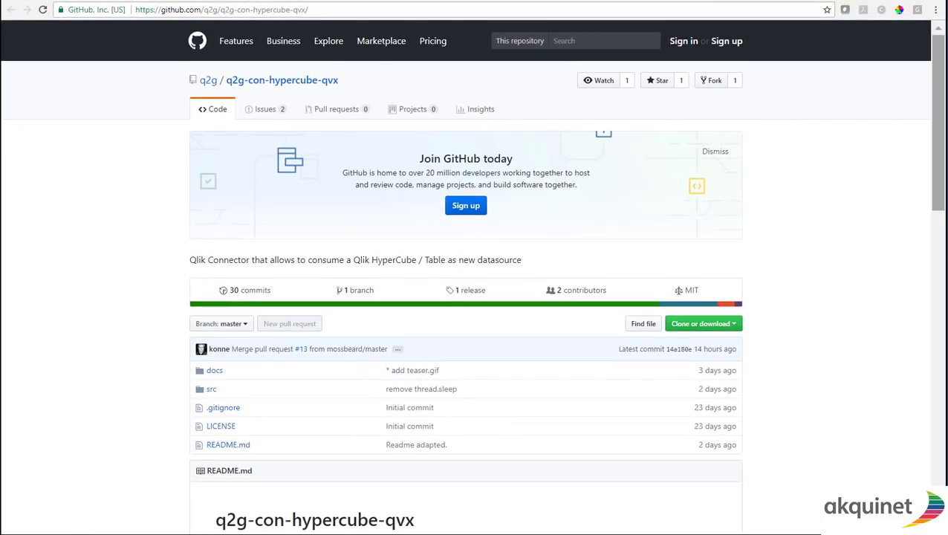
pyautogui.scroll(-3)
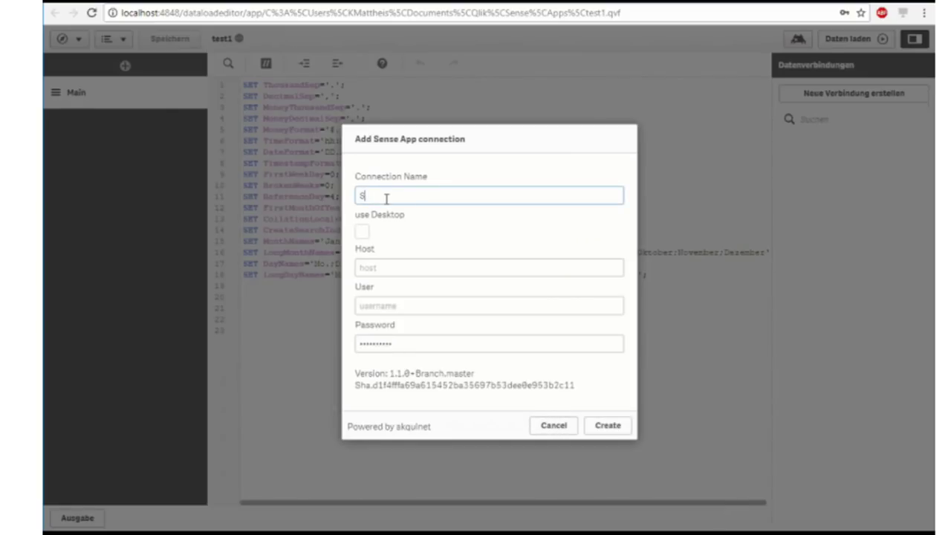
# - Name the new Q2G Sense App connection SD and tick use Desktop for the local installation
pyautogui.click(360, 232)
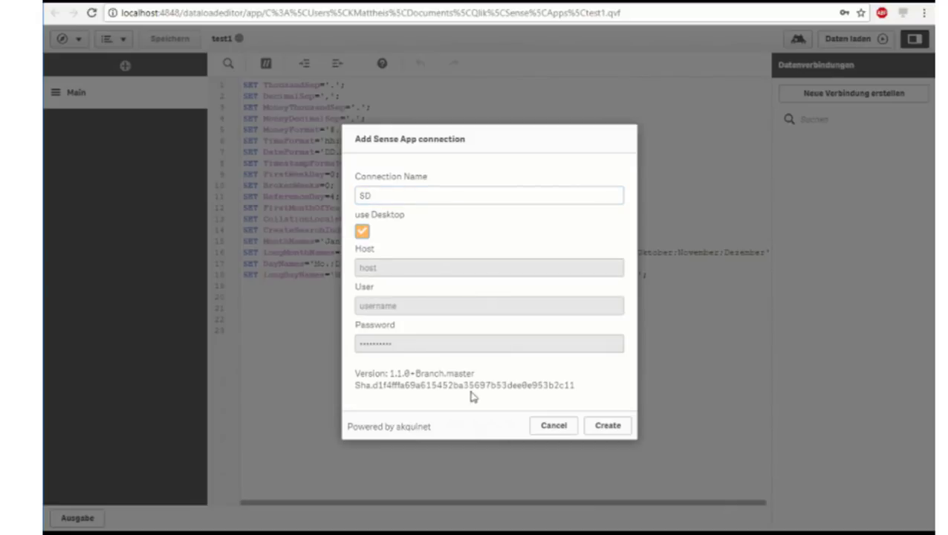
pyautogui.click(608, 425)
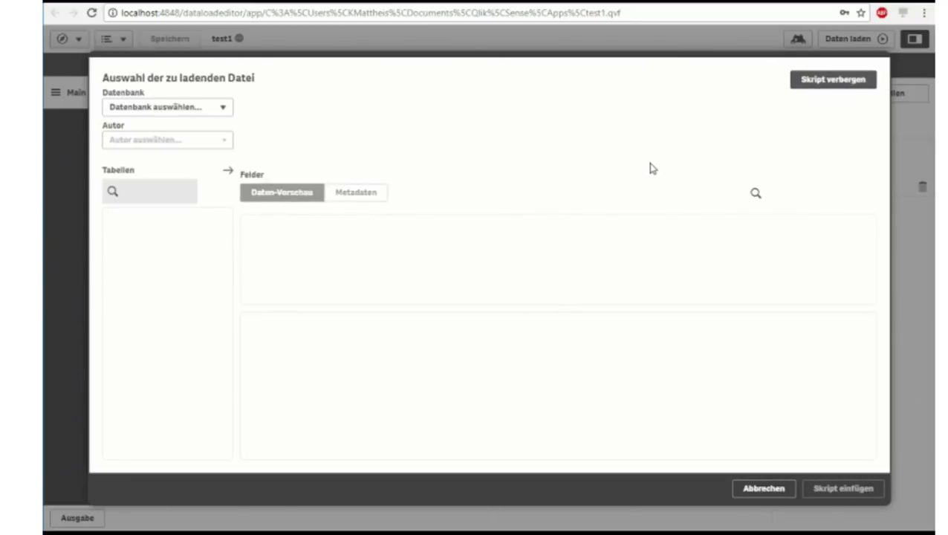
# - Choose Executive Dashboard.qvf and select its CY Sales vs LY Sales table with all fields
pyautogui.click(173, 107)
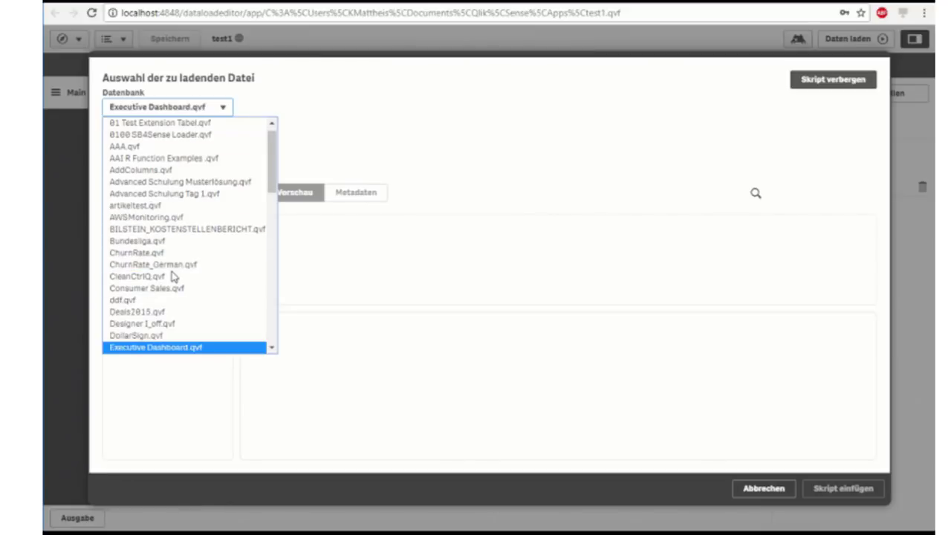
pyautogui.click(156, 347)
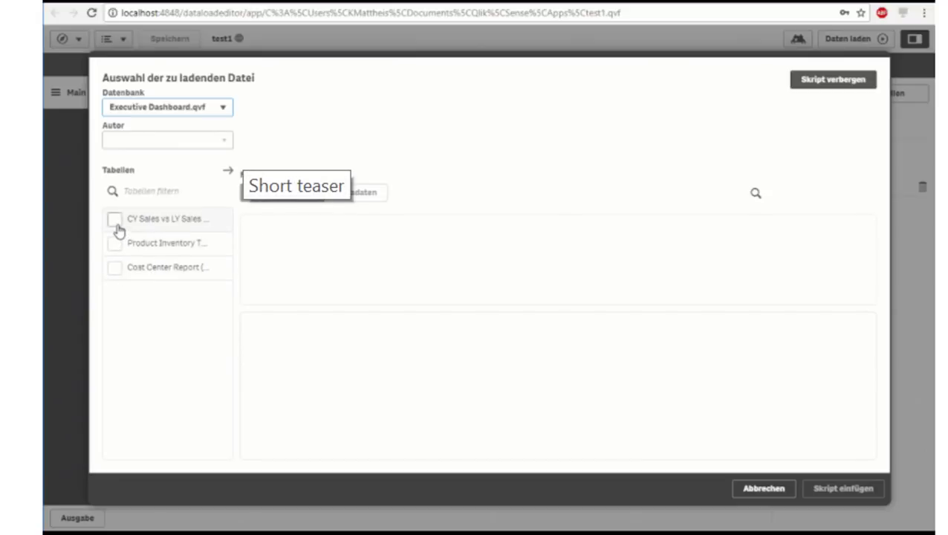
pyautogui.click(113, 220)
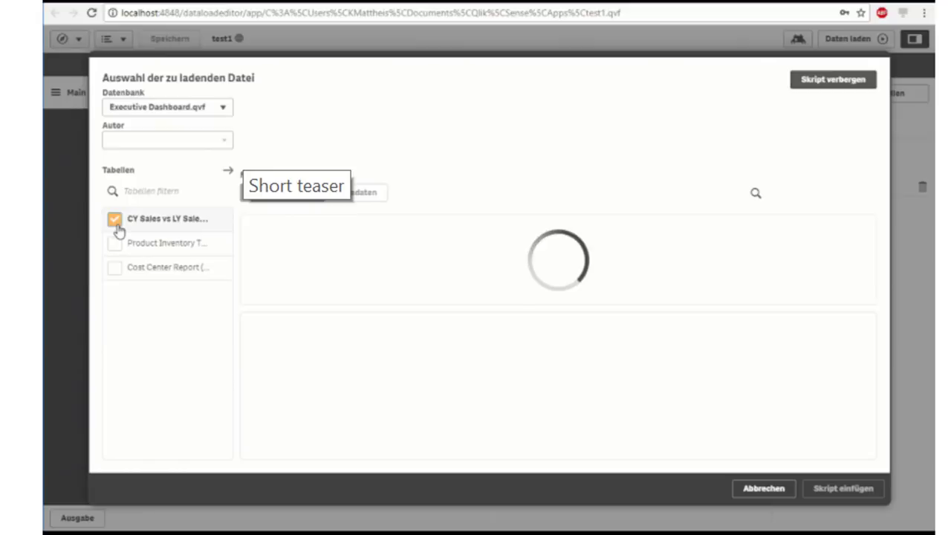
pyautogui.click(113, 219)
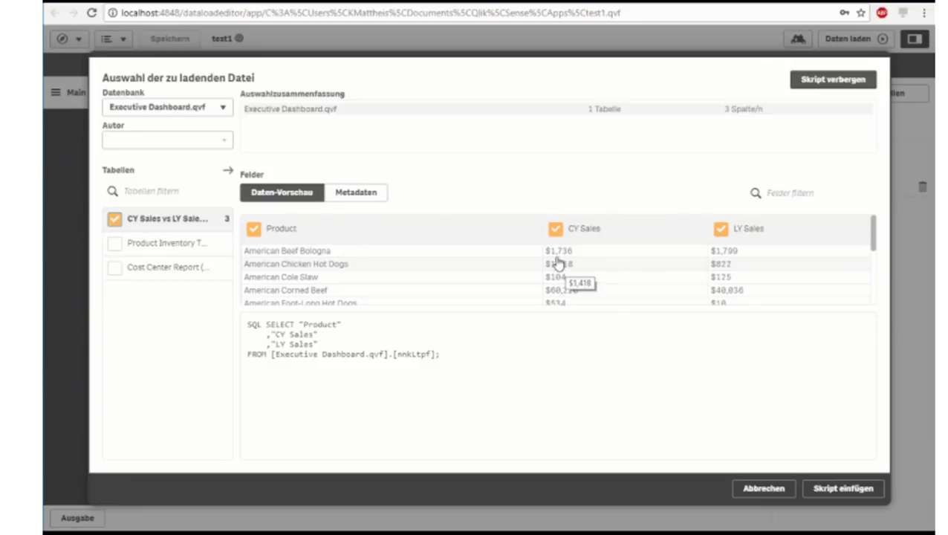
# - Toggle the CY Sales field off and on, then insert the generated SELECT into the script
pyautogui.click(555, 229)
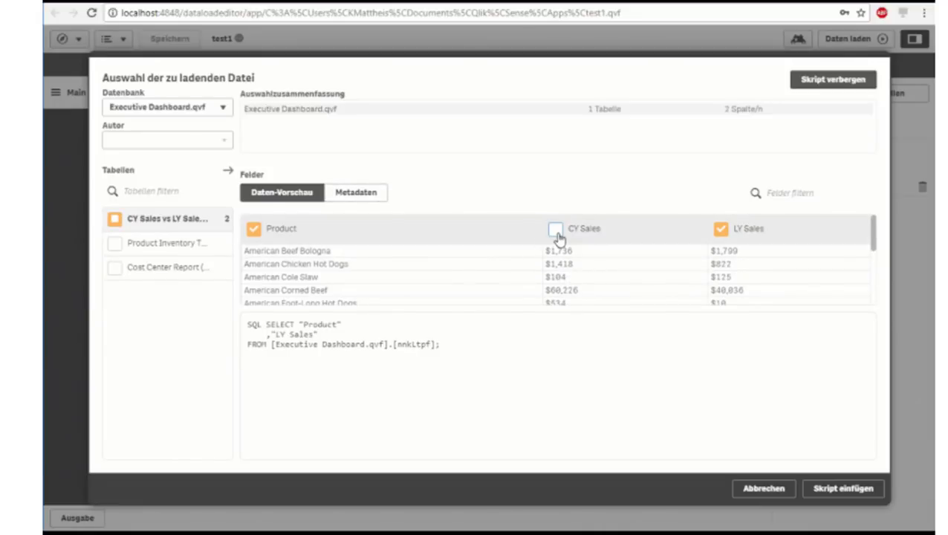
pyautogui.click(556, 228)
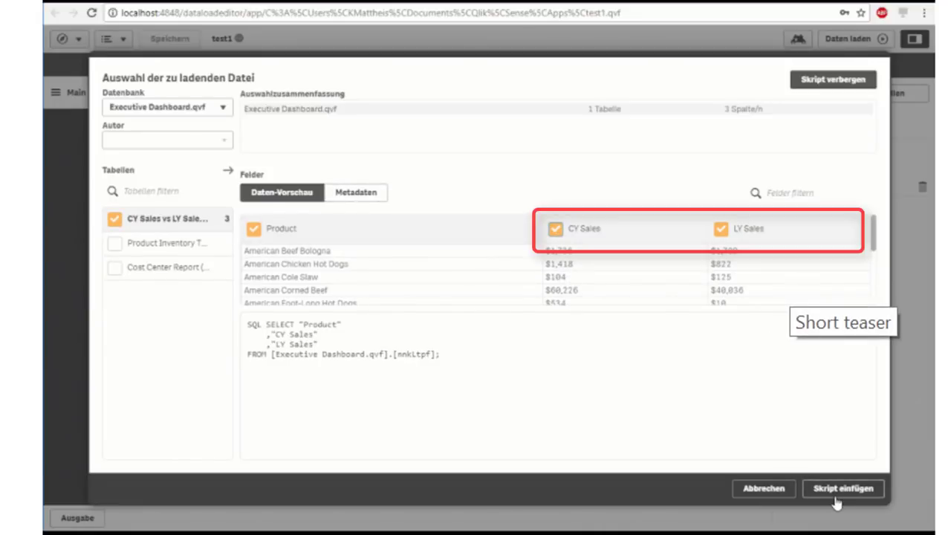
pyautogui.click(863, 488)
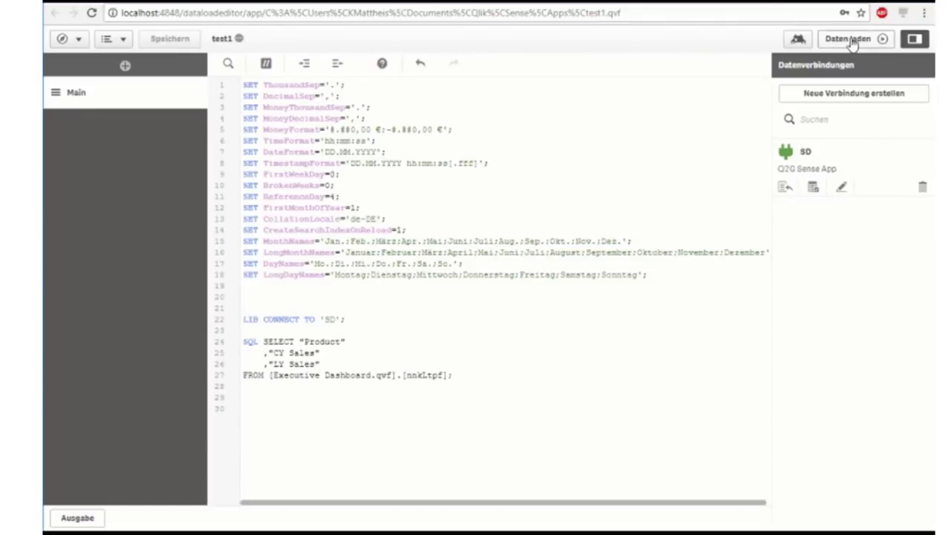
# - Add a where Month="Jan"; clause after the FROM line of the SELECT
pyautogui.click(858, 38)
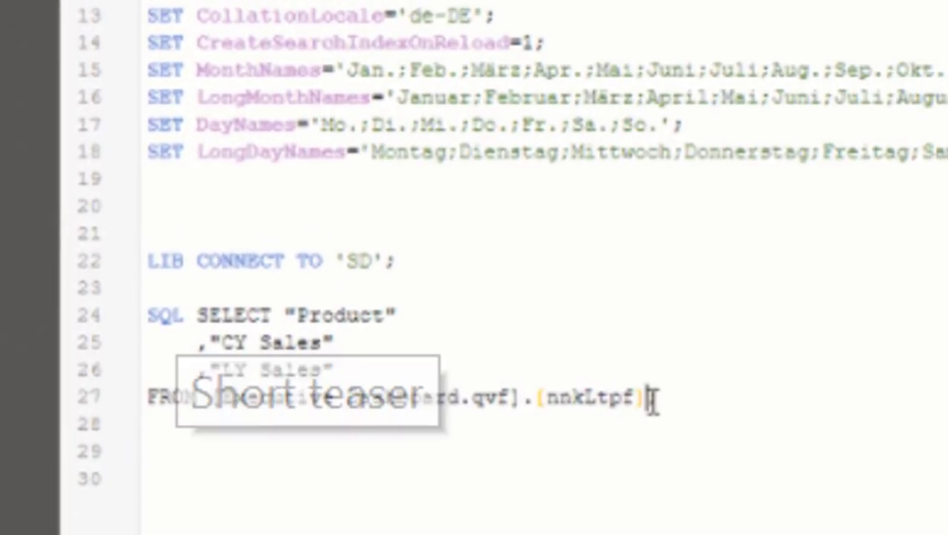
pyautogui.write('whe;')
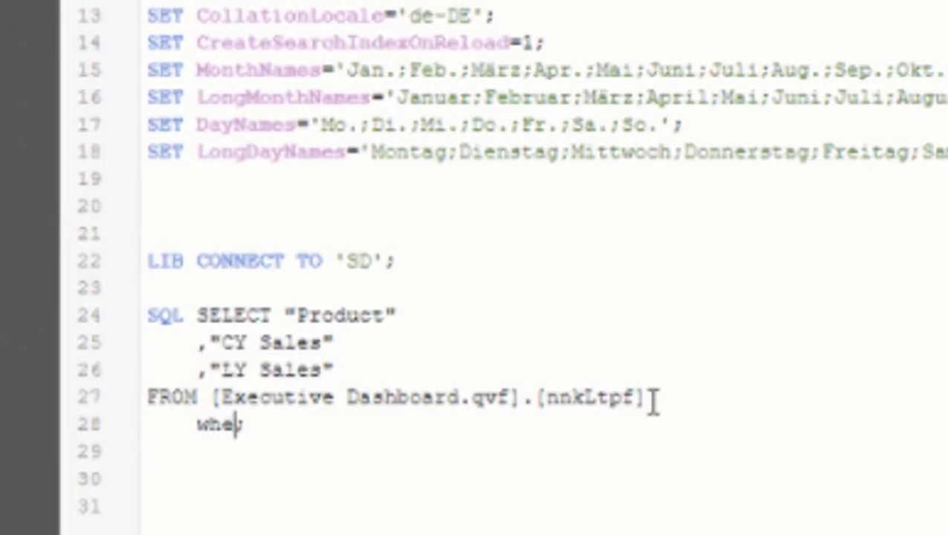
pyautogui.write('re Mon;')
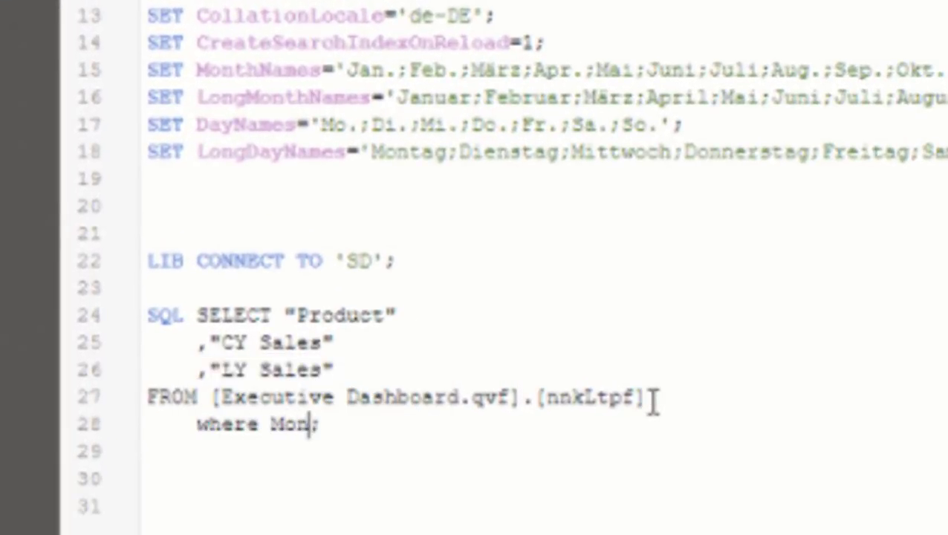
pyautogui.write('th="Jan')
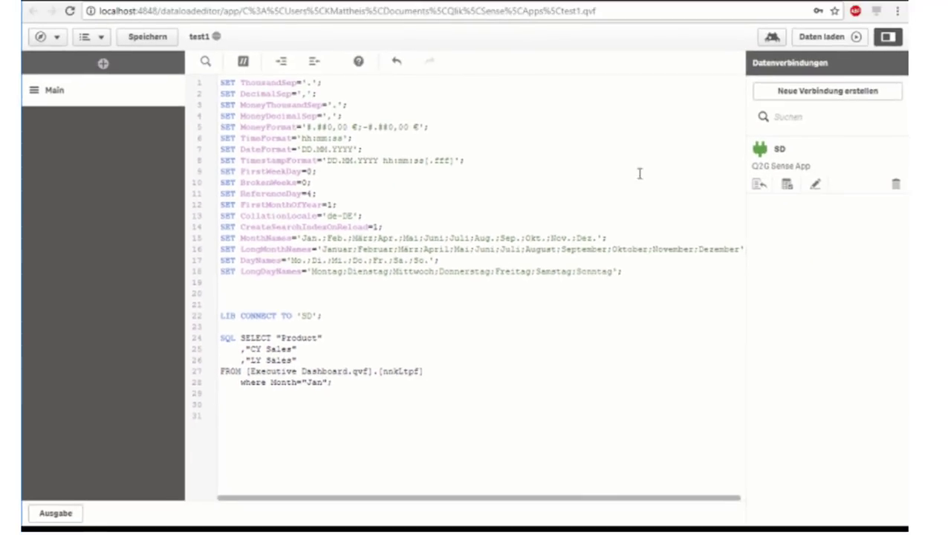
# - Reload the data with the January filter and dismiss the finished progress report
pyautogui.click(823, 35)
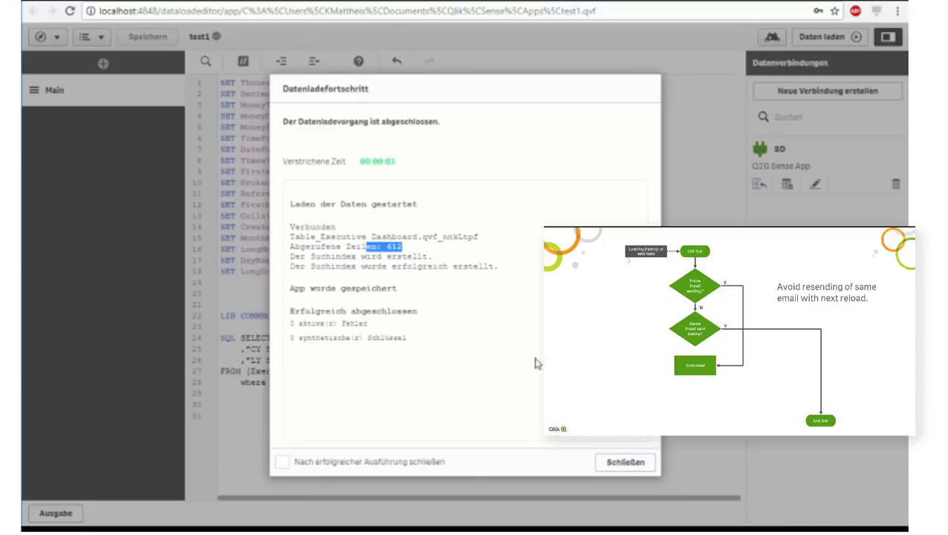
pyautogui.click(624, 462)
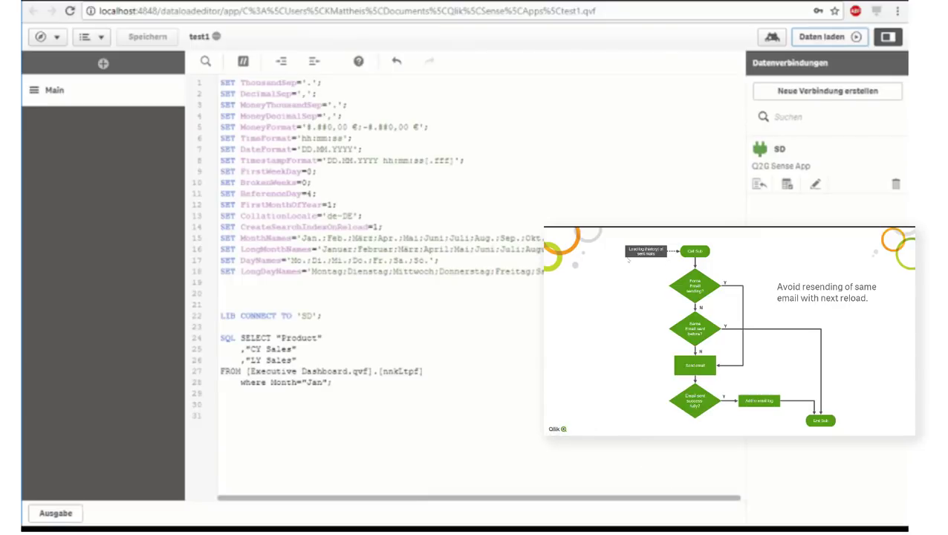